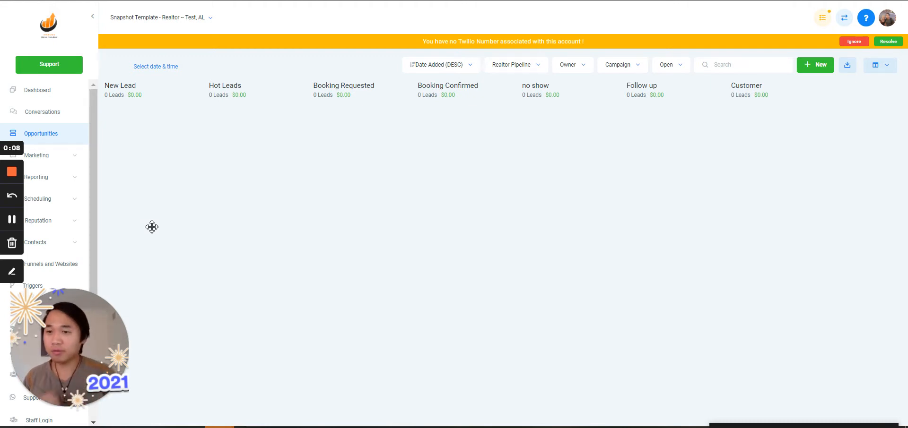
{"action": "mouse_move", "coordinate": [56, 214]}
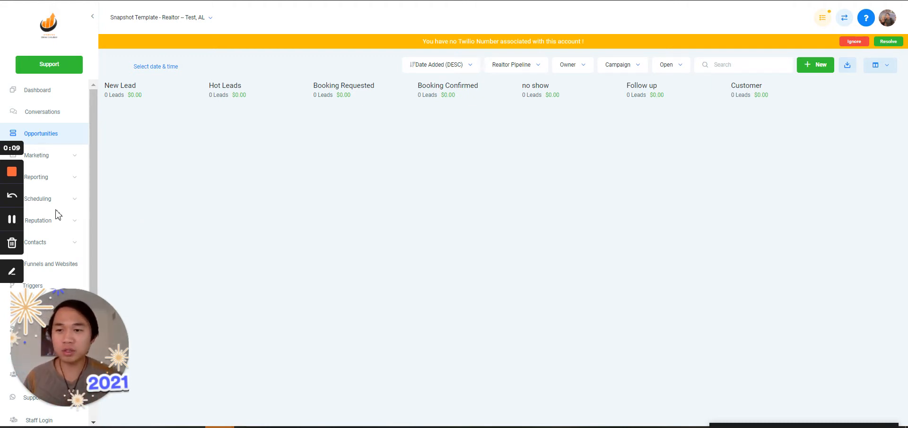
Step: Open Marketing > Campaigns and briefly expand the Facebook Buyer Lead Database Reactivation folder
{"action": "left_click", "coordinate": [37, 155]}
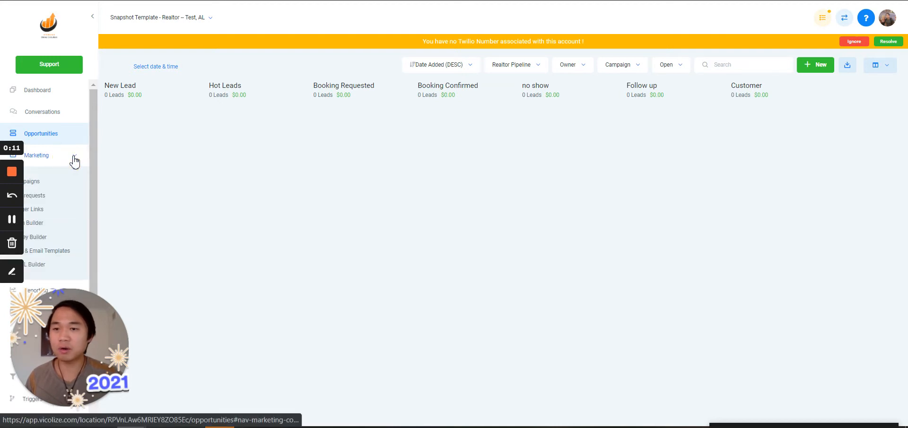
{"action": "left_click", "coordinate": [37, 155]}
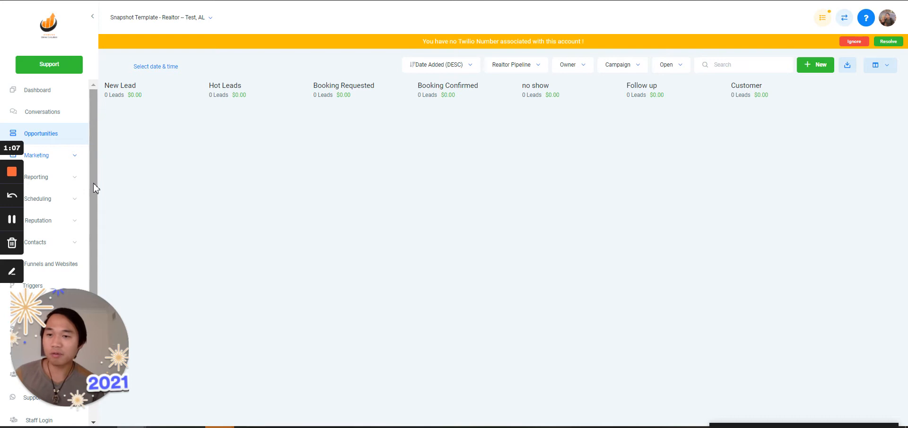
{"action": "mouse_move", "coordinate": [86, 174]}
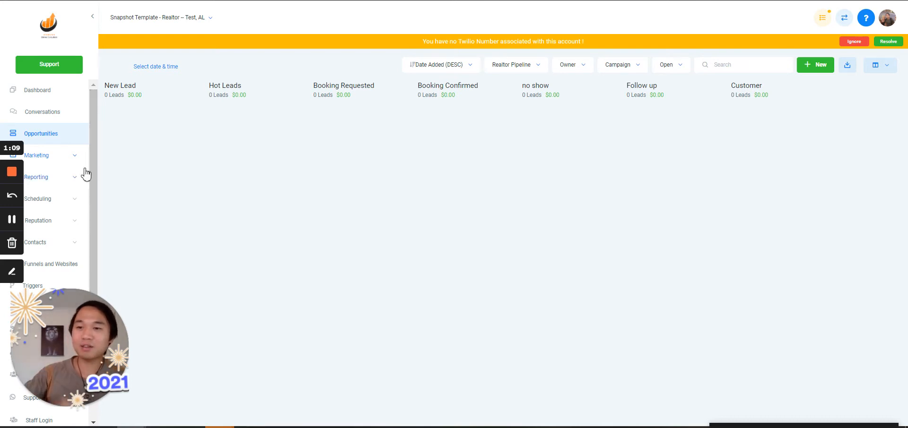
{"action": "mouse_move", "coordinate": [80, 160]}
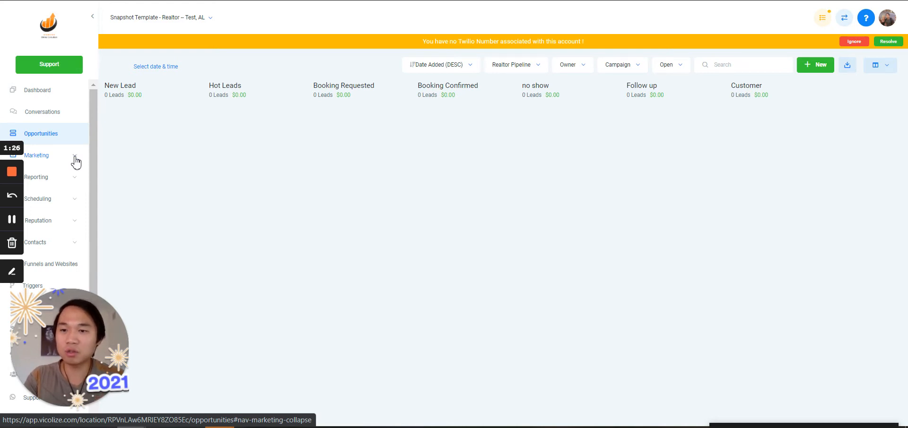
{"action": "left_click", "coordinate": [36, 155]}
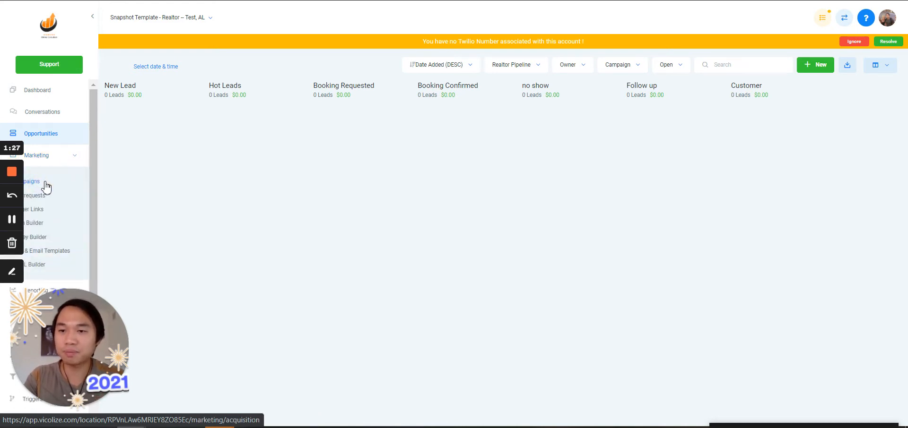
{"action": "left_click", "coordinate": [31, 181]}
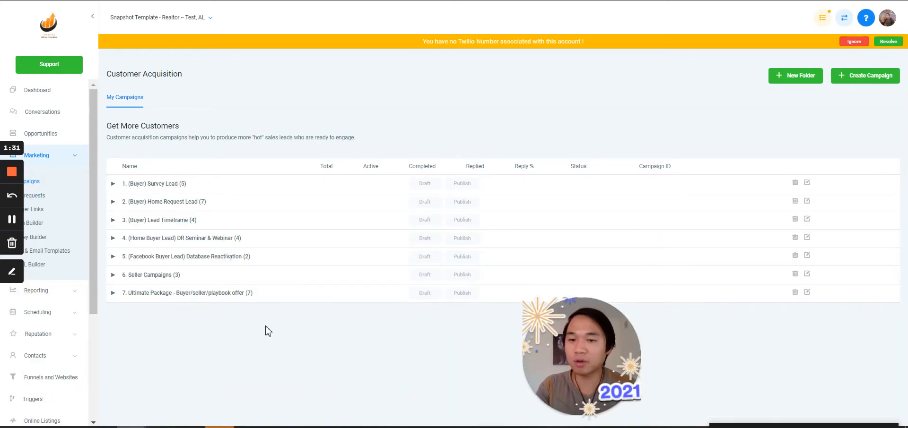
{"action": "mouse_move", "coordinate": [232, 297]}
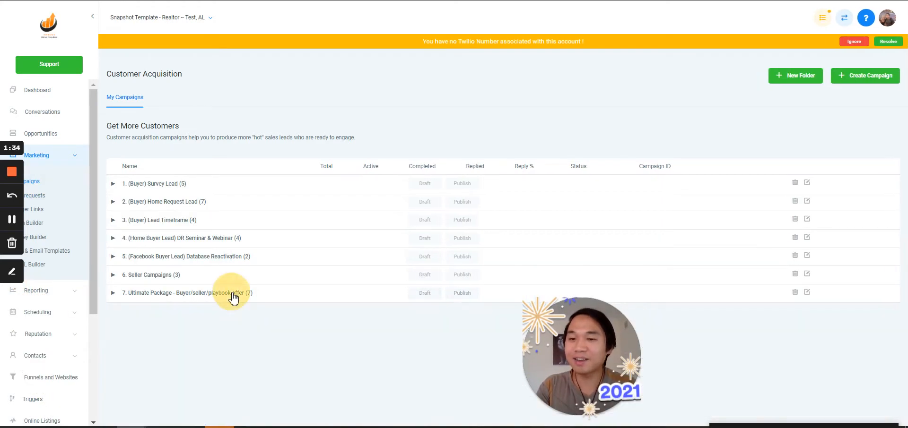
{"action": "mouse_move", "coordinate": [170, 295]}
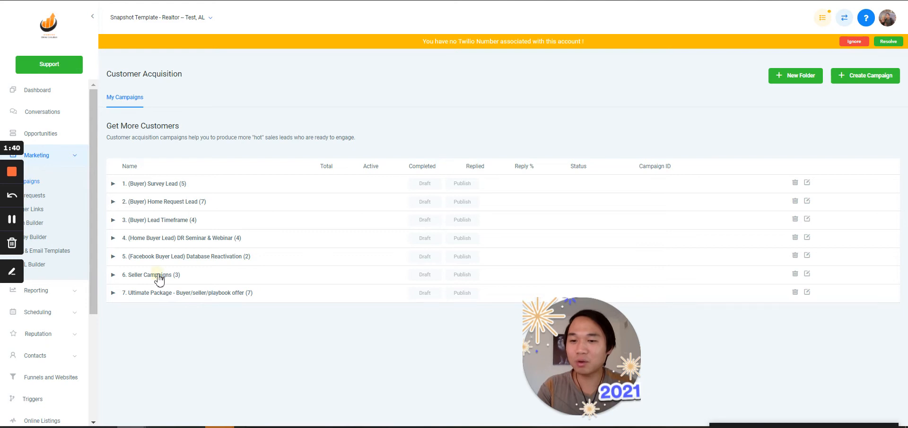
{"action": "left_click", "coordinate": [113, 256]}
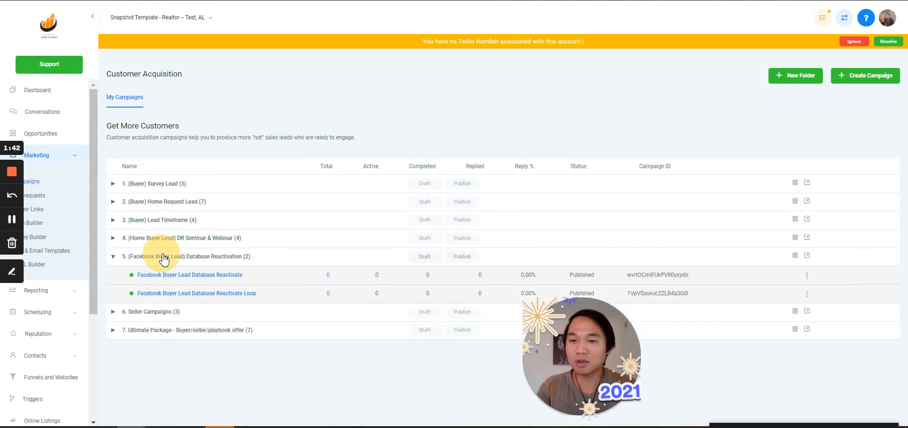
{"action": "left_click", "coordinate": [113, 257]}
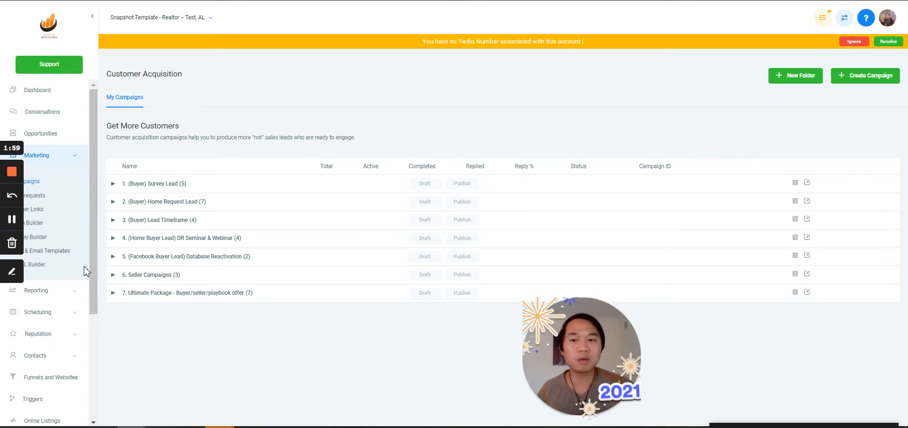
{"action": "mouse_move", "coordinate": [173, 188]}
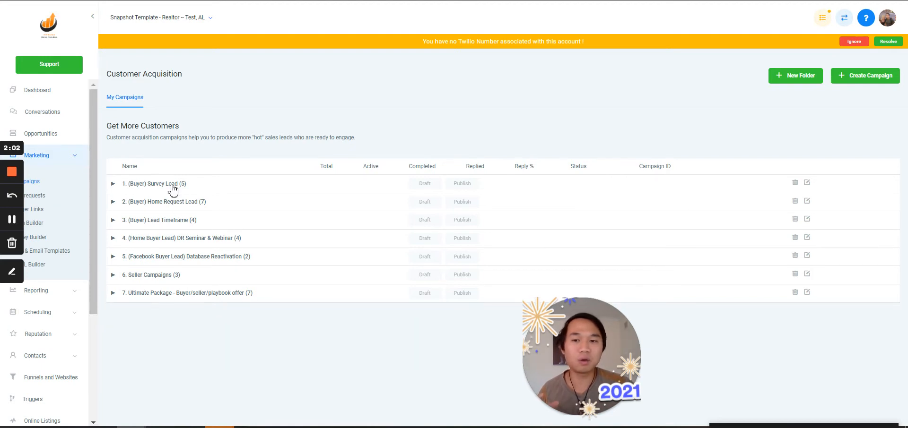
{"action": "mouse_move", "coordinate": [156, 281]}
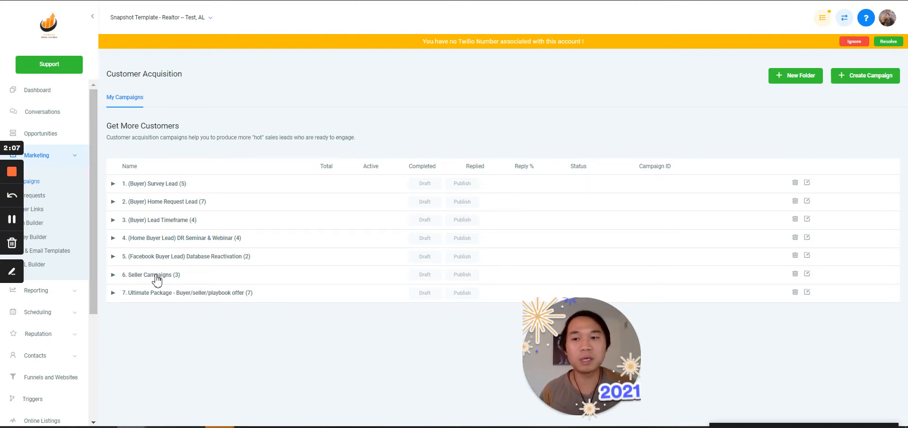
{"action": "mouse_move", "coordinate": [153, 242]}
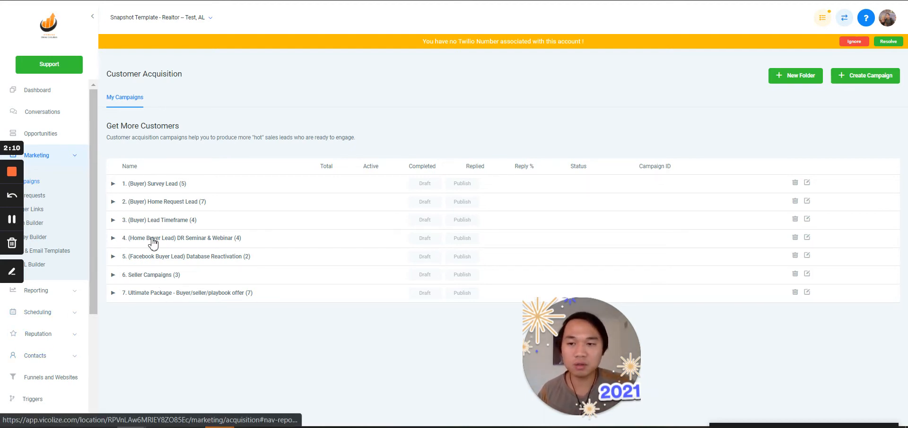
Step: Open the Triggers page and briefly expand the Buyer Survey Lead Trigger folder
{"action": "left_click", "coordinate": [33, 399]}
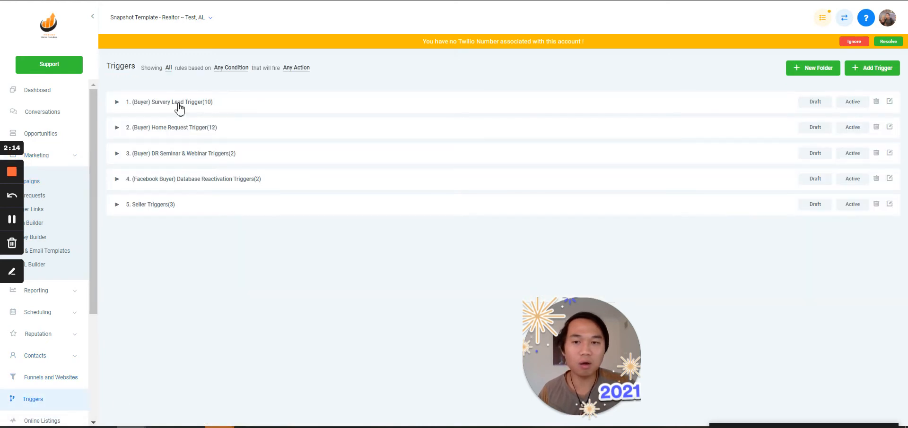
{"action": "left_click", "coordinate": [116, 102]}
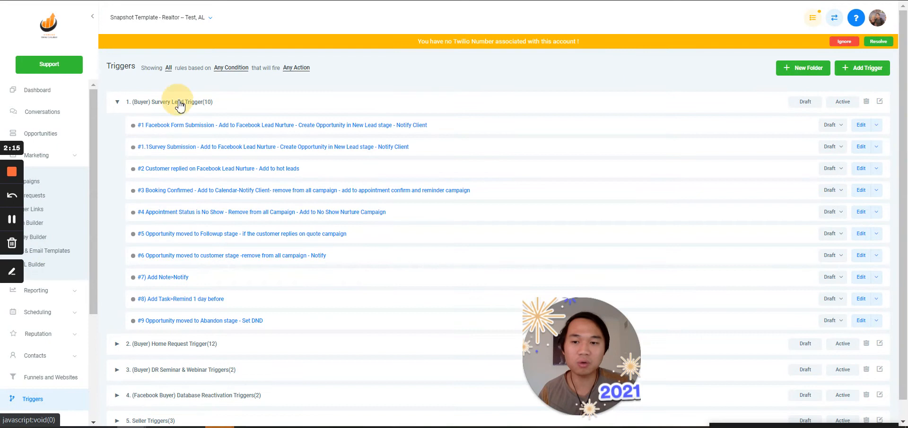
{"action": "left_click", "coordinate": [117, 102]}
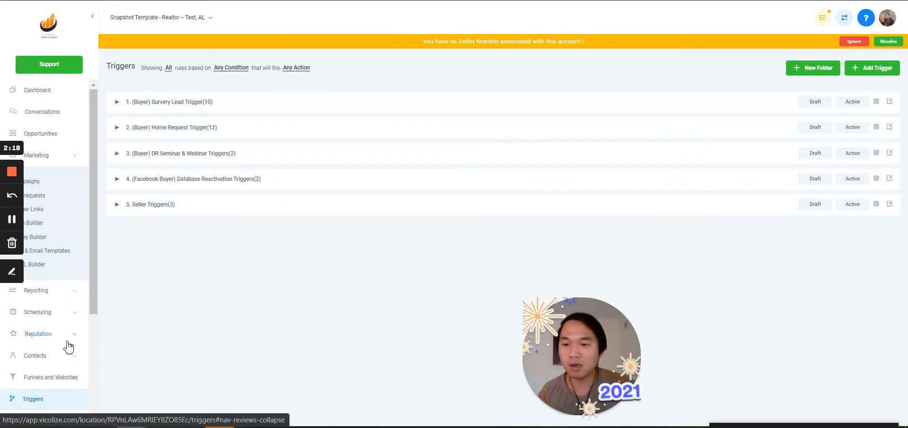
{"action": "left_click", "coordinate": [48, 377]}
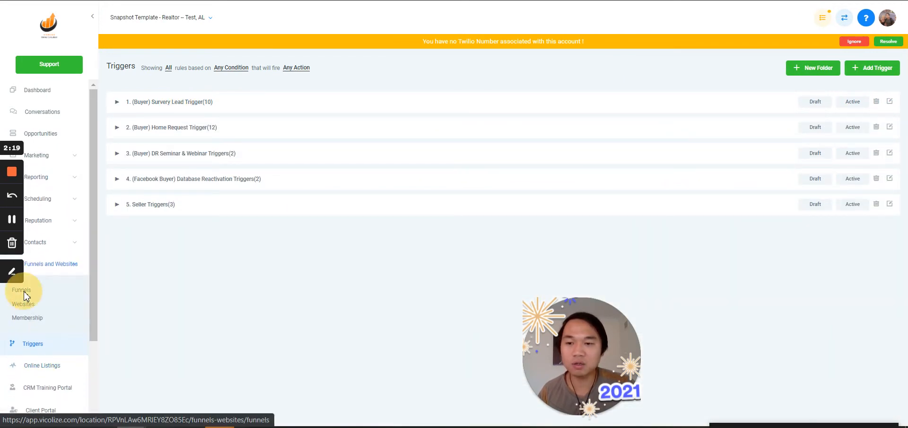
Step: Open the Funnels list and scroll through the funnels and their step counts
{"action": "left_click", "coordinate": [21, 290]}
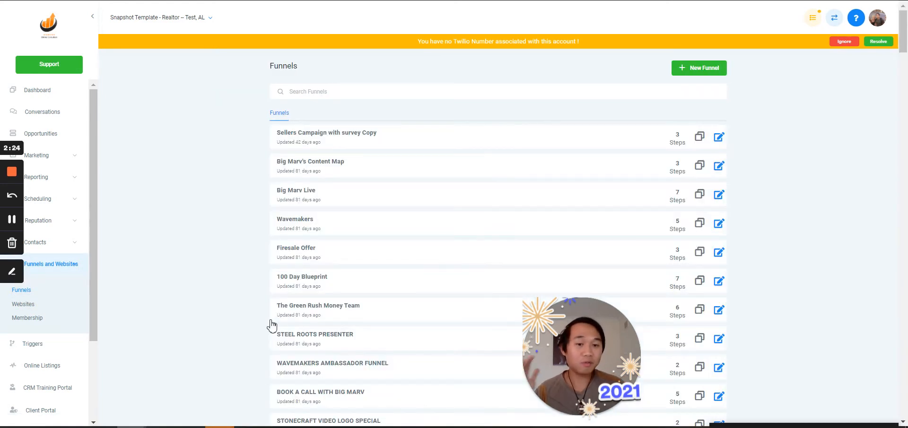
{"action": "mouse_move", "coordinate": [246, 333]}
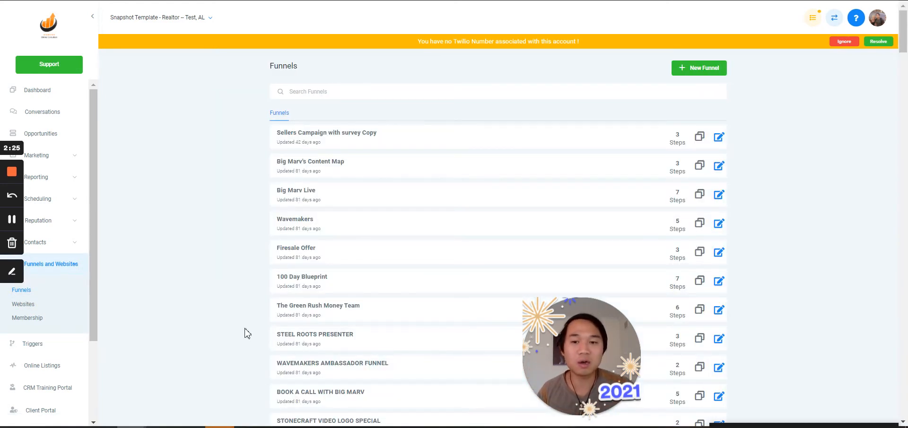
{"action": "scroll", "scroll_direction": "down", "scroll_amount": 3}
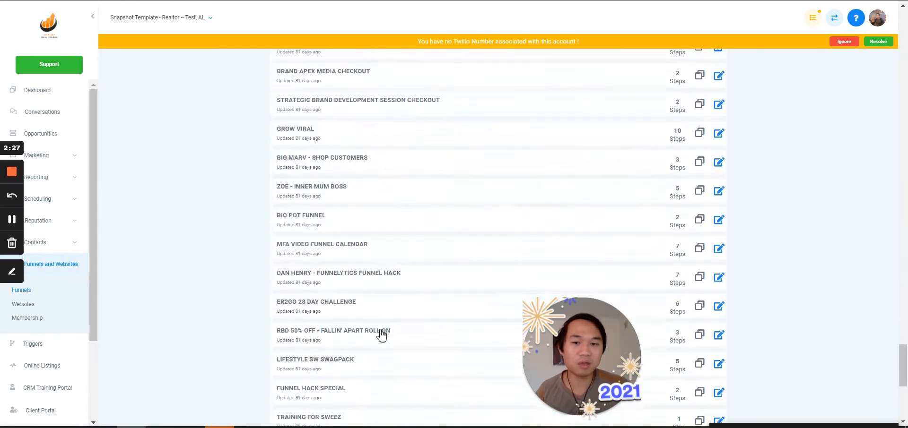
{"action": "scroll", "scroll_direction": "up", "scroll_amount": 3}
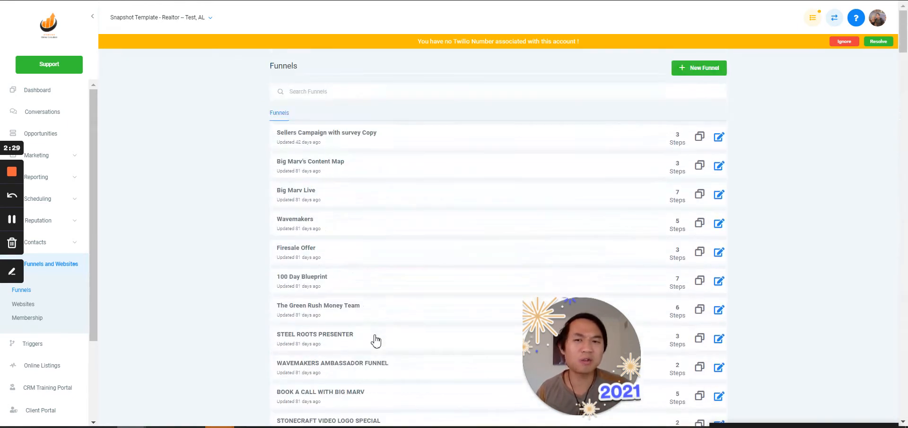
{"action": "scroll", "scroll_direction": "down", "scroll_amount": 3}
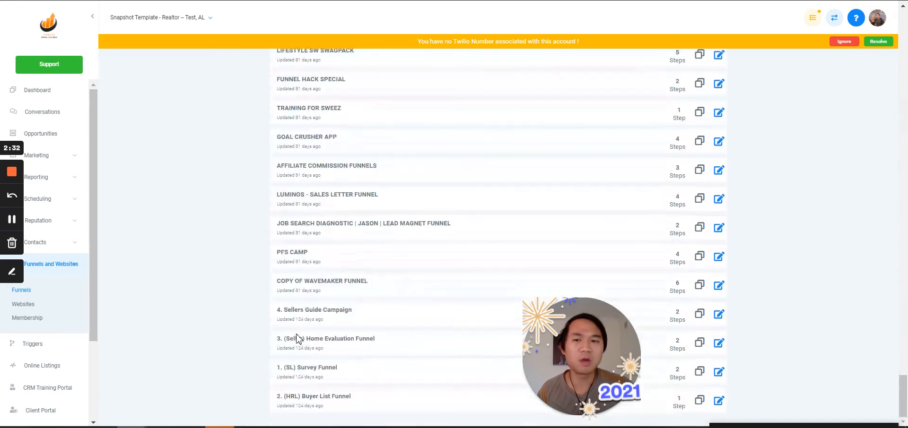
{"action": "scroll", "scroll_direction": "up", "scroll_amount": 3}
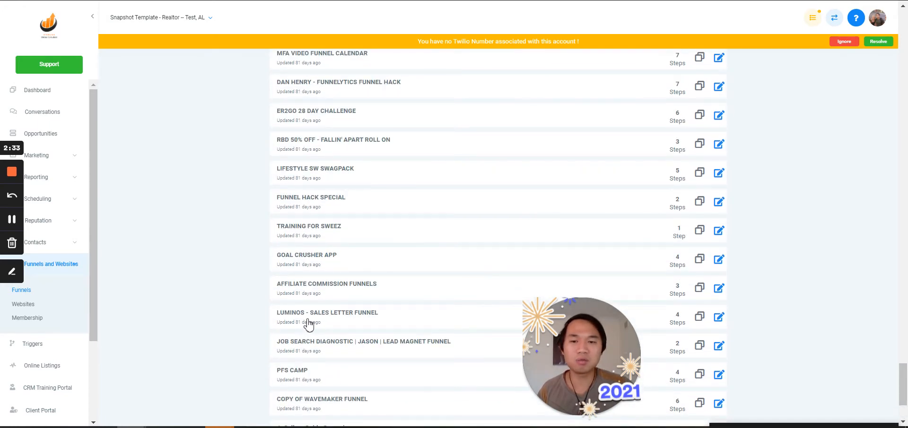
{"action": "mouse_move", "coordinate": [276, 306]}
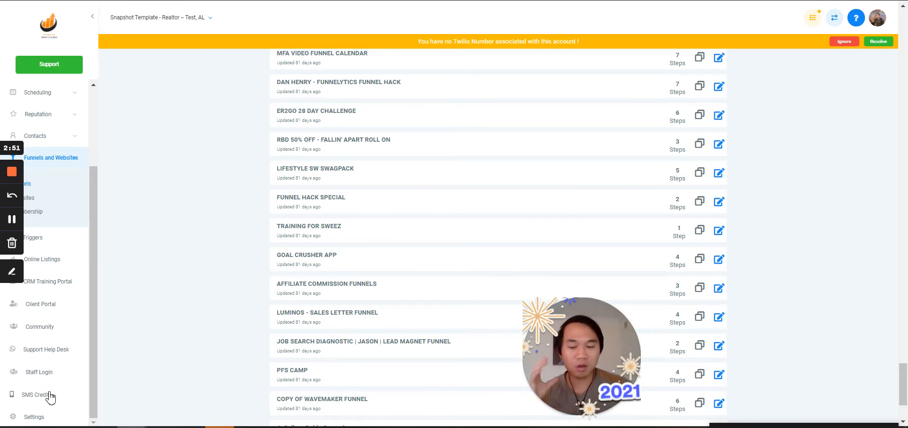
{"action": "mouse_move", "coordinate": [68, 390]}
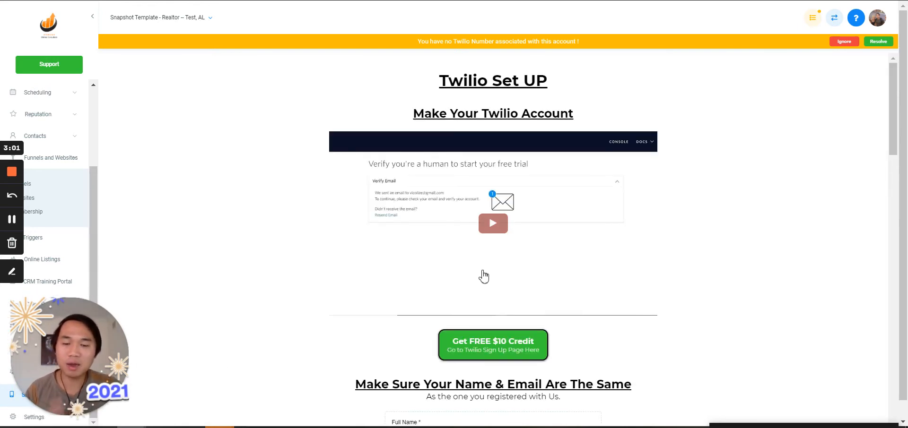
Step: Scroll through the Twilio Set UP guide's account steps and back toward the top
{"action": "scroll", "scroll_direction": "down", "scroll_amount": 3}
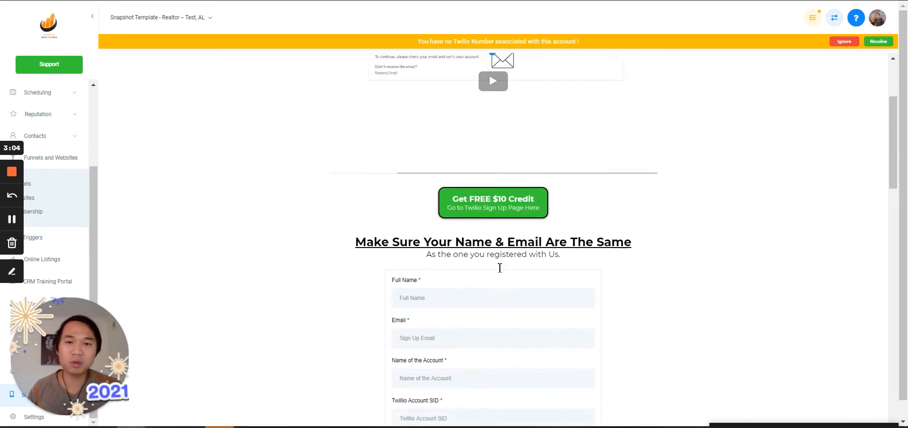
{"action": "scroll", "scroll_direction": "up", "scroll_amount": 3}
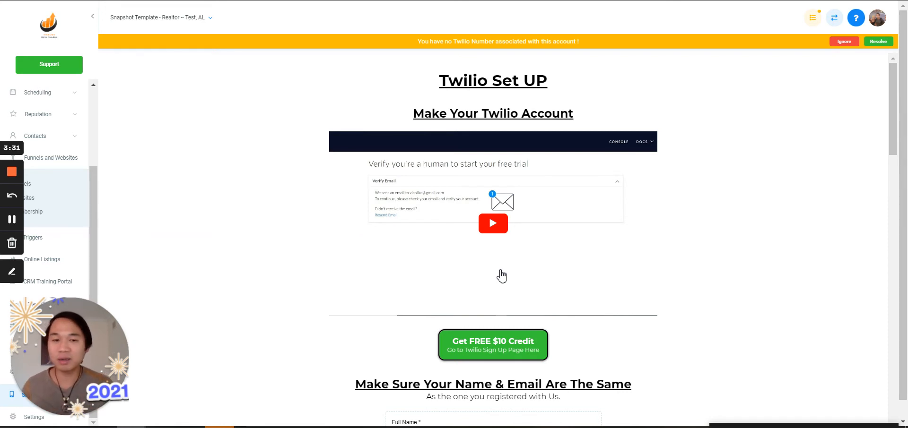
{"action": "scroll", "scroll_direction": "down", "scroll_amount": 3}
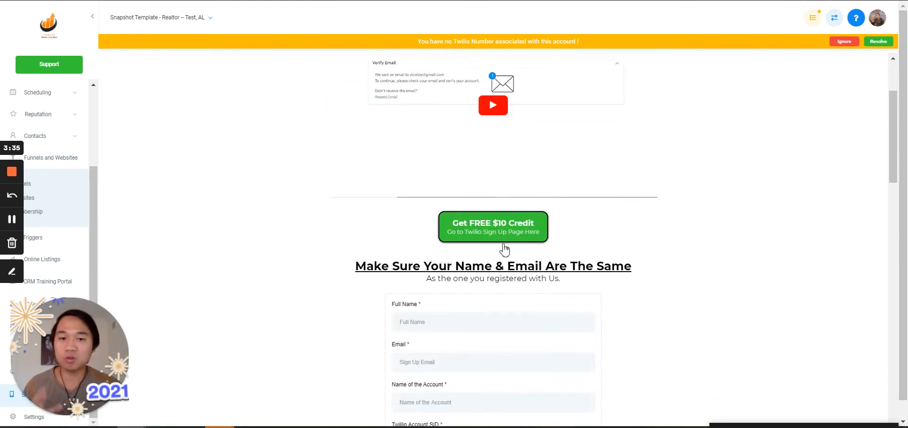
{"action": "scroll", "scroll_direction": "down", "scroll_amount": 3}
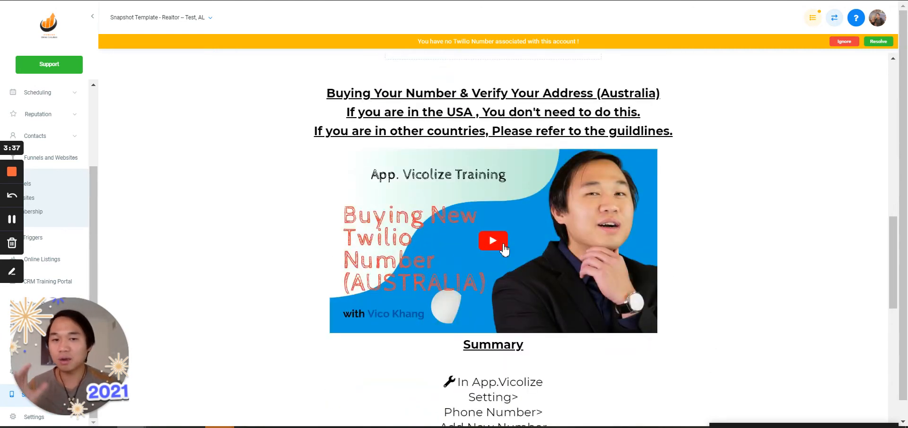
{"action": "scroll", "scroll_direction": "down", "scroll_amount": 3}
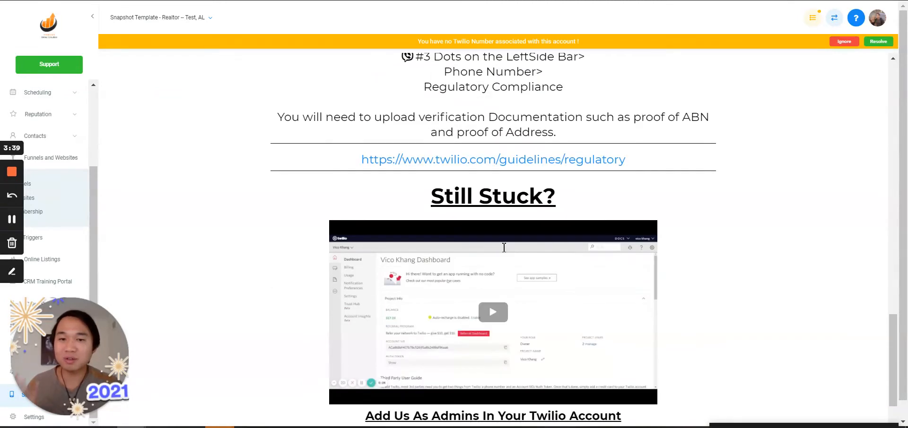
{"action": "scroll", "scroll_direction": "down", "scroll_amount": 3}
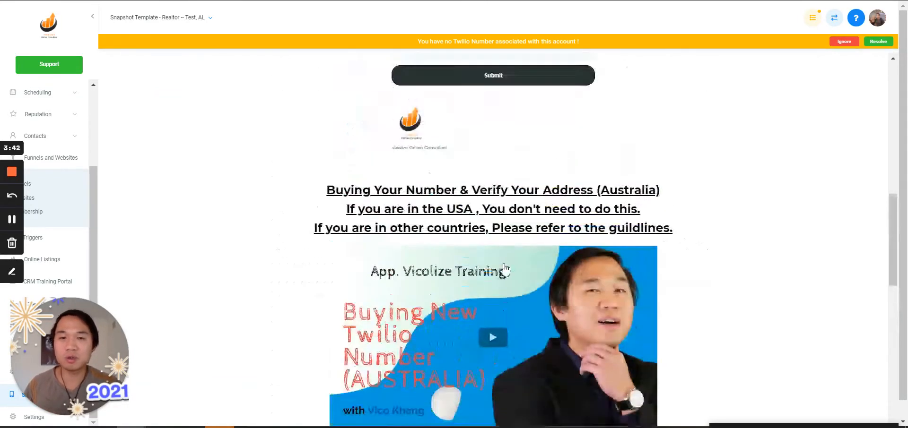
{"action": "scroll", "scroll_direction": "up", "scroll_amount": 3}
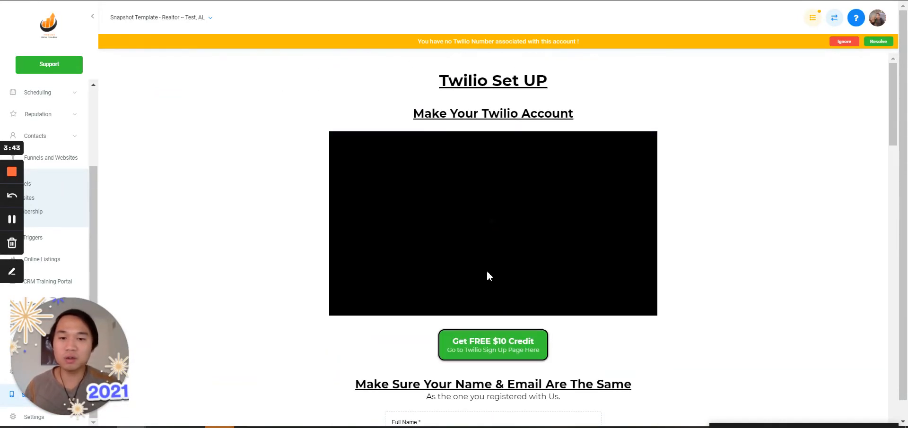
Step: Briefly play the Make Your Twilio Account video, then start the Australia number-buying video
{"action": "left_click", "coordinate": [492, 224]}
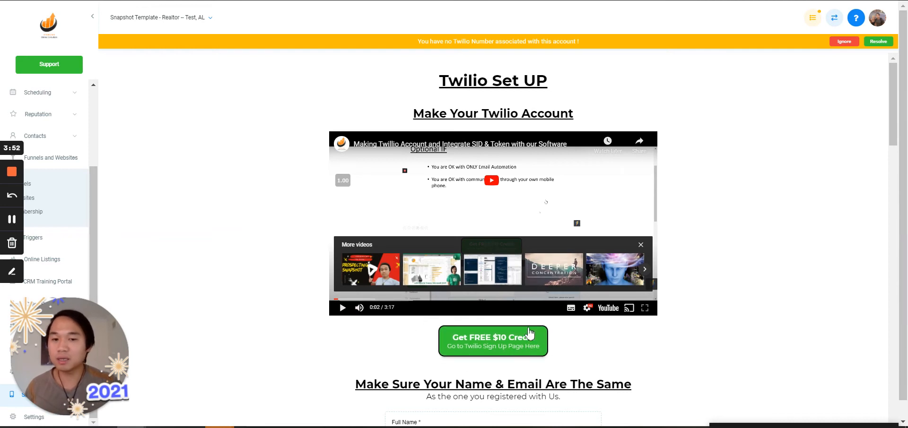
{"action": "mouse_move", "coordinate": [479, 337]}
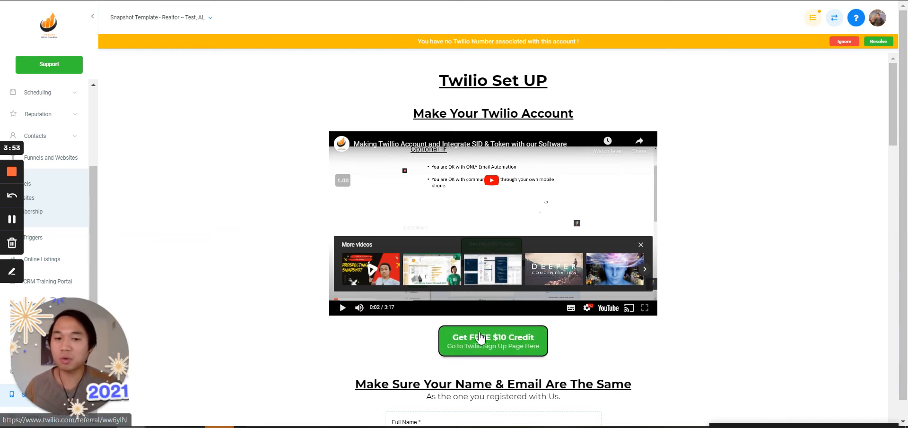
{"action": "scroll", "scroll_direction": "down", "scroll_amount": 3}
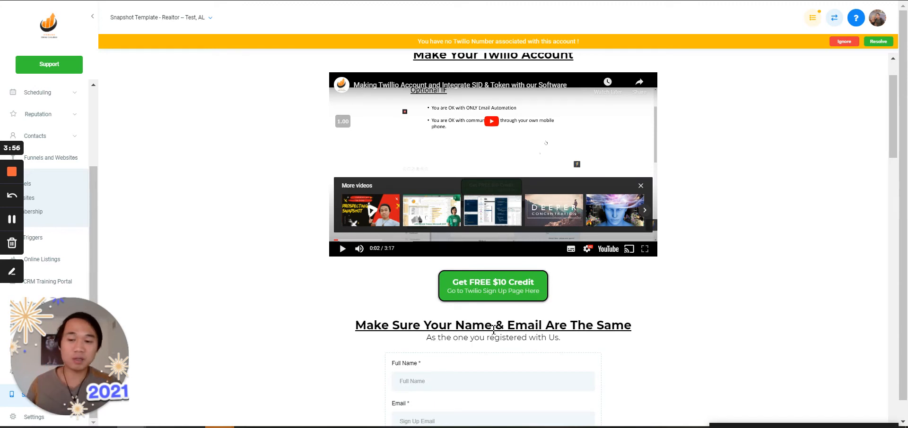
{"action": "scroll", "scroll_direction": "down", "scroll_amount": 3}
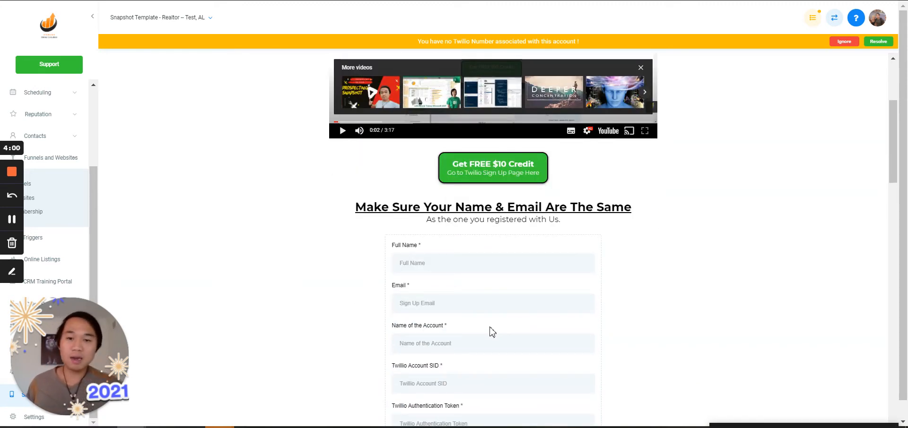
{"action": "scroll", "scroll_direction": "down", "scroll_amount": 3}
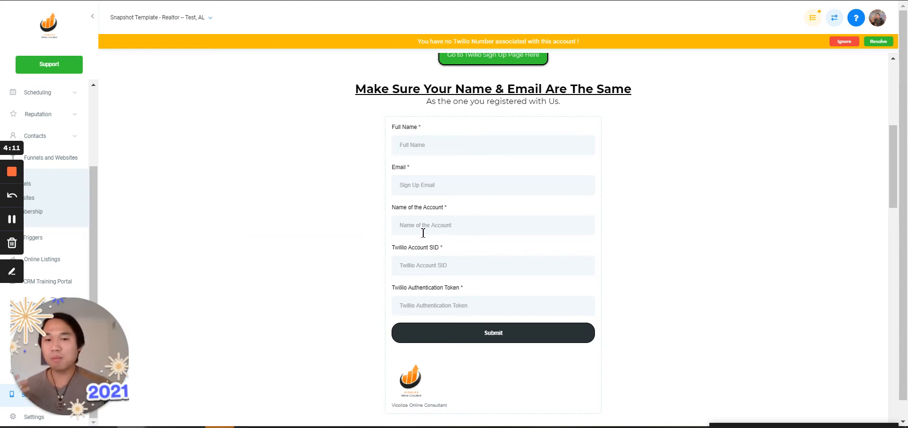
{"action": "mouse_move", "coordinate": [429, 298]}
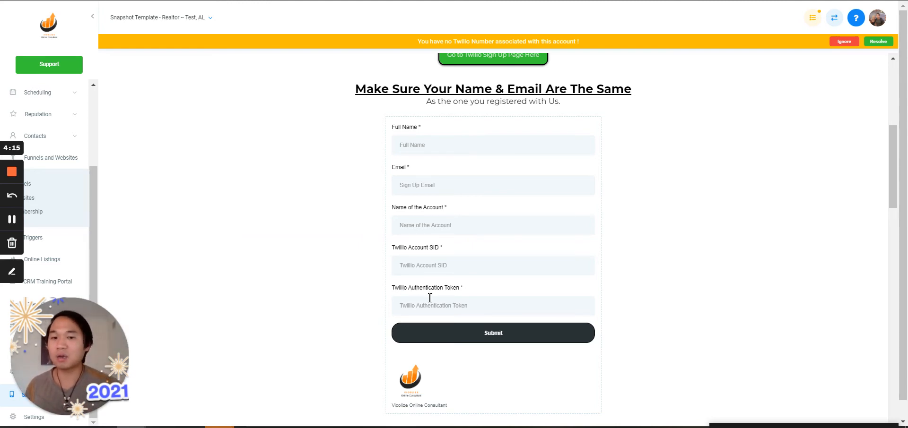
{"action": "scroll", "scroll_direction": "down", "scroll_amount": 3}
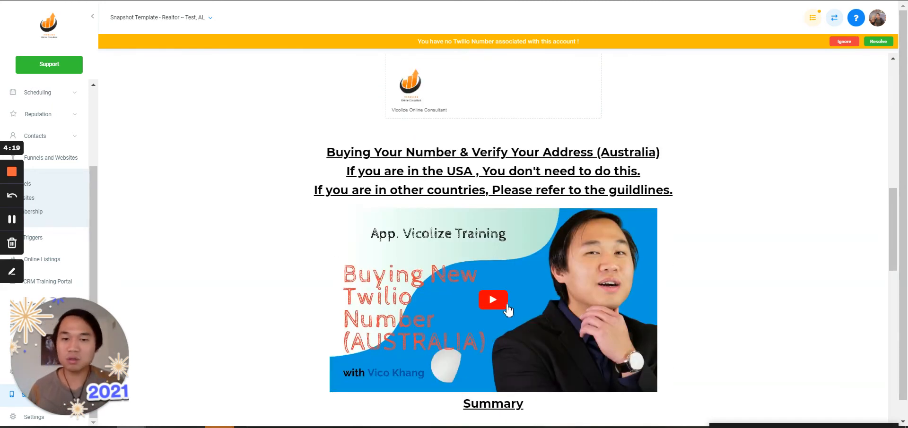
{"action": "left_click", "coordinate": [493, 300]}
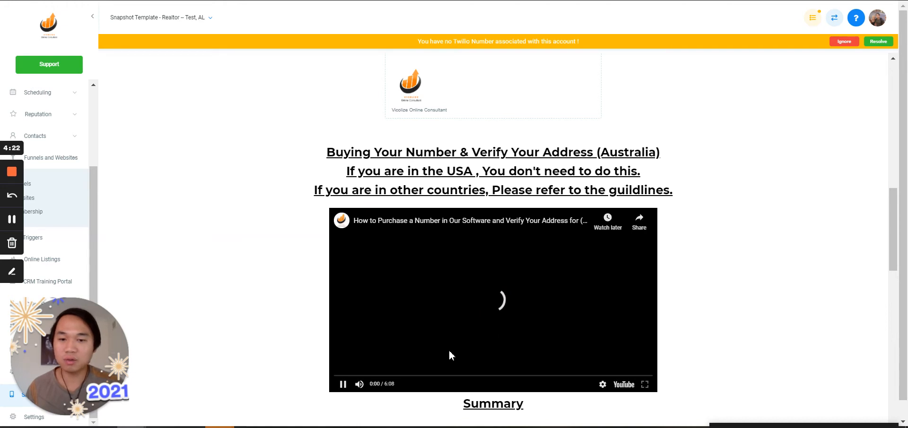
{"action": "left_click", "coordinate": [342, 384]}
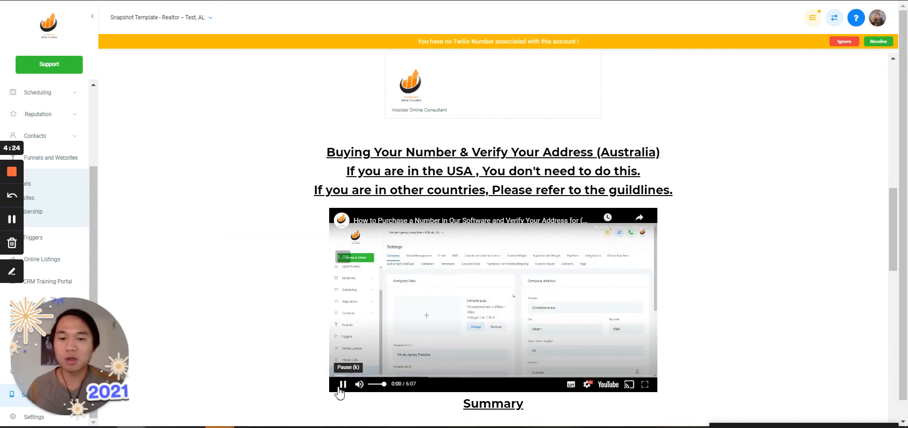
Step: Pause and toggle playback of the Australia number-buying video
{"action": "left_click", "coordinate": [341, 384]}
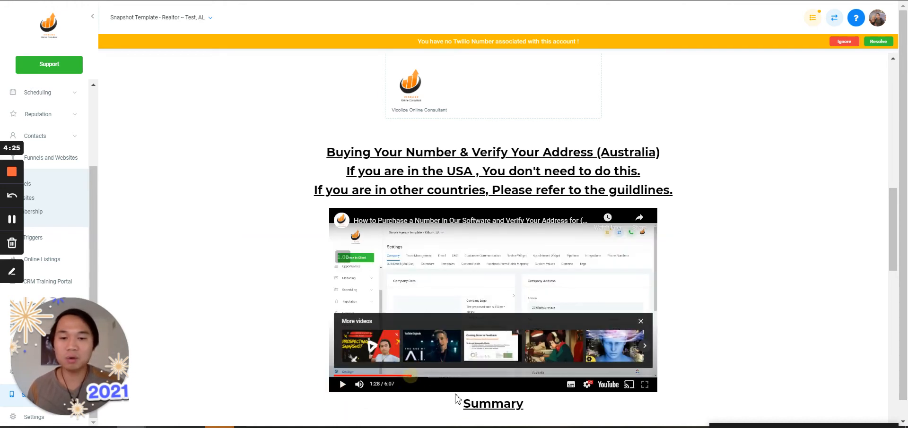
{"action": "left_click", "coordinate": [341, 384]}
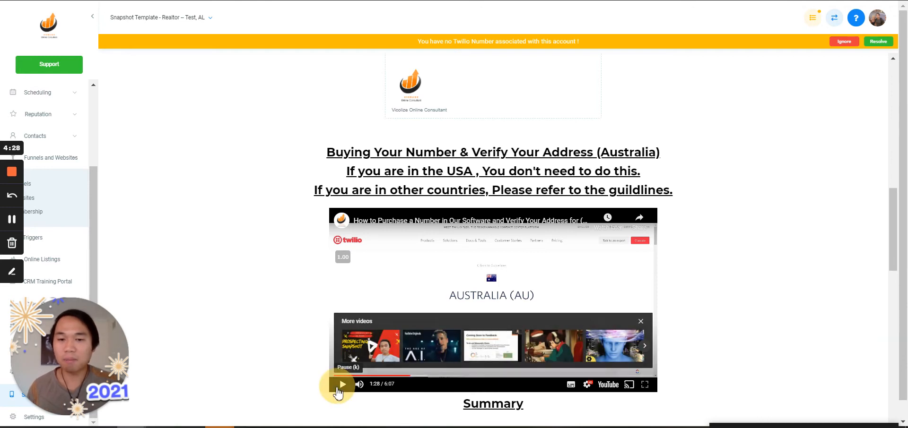
{"action": "left_click", "coordinate": [340, 384]}
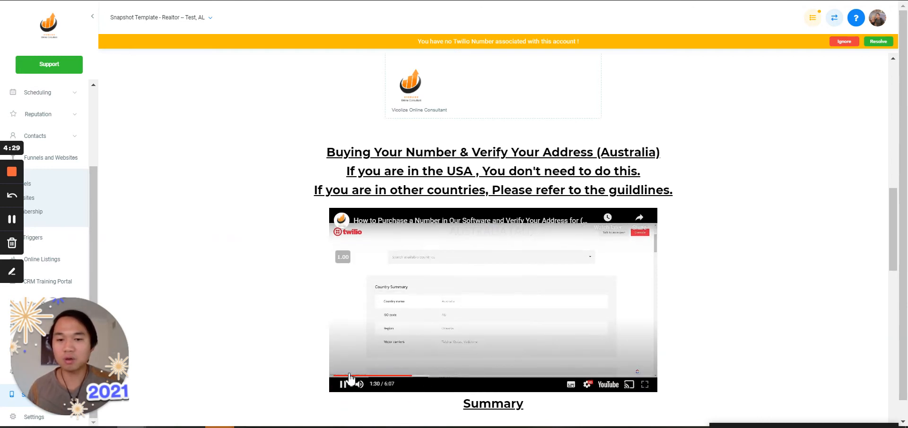
Step: Scroll to the admin-access section, select the admin email, and reach the ASIC example documents
{"action": "scroll", "scroll_direction": "down", "scroll_amount": 3}
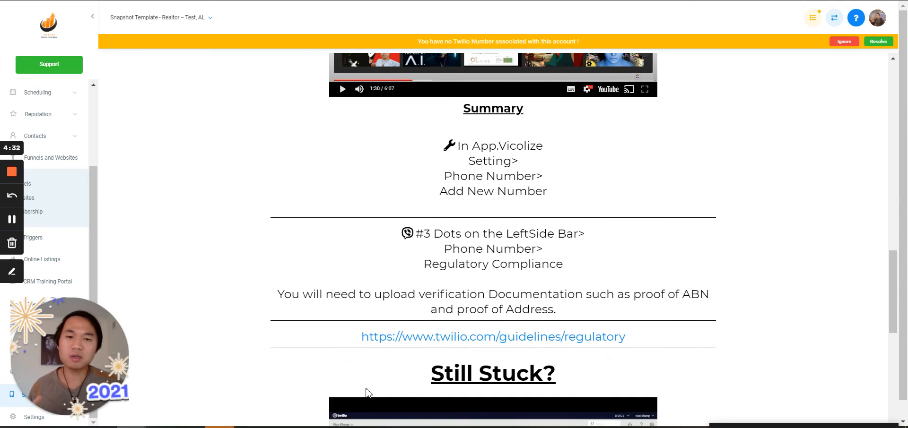
{"action": "mouse_move", "coordinate": [515, 336]}
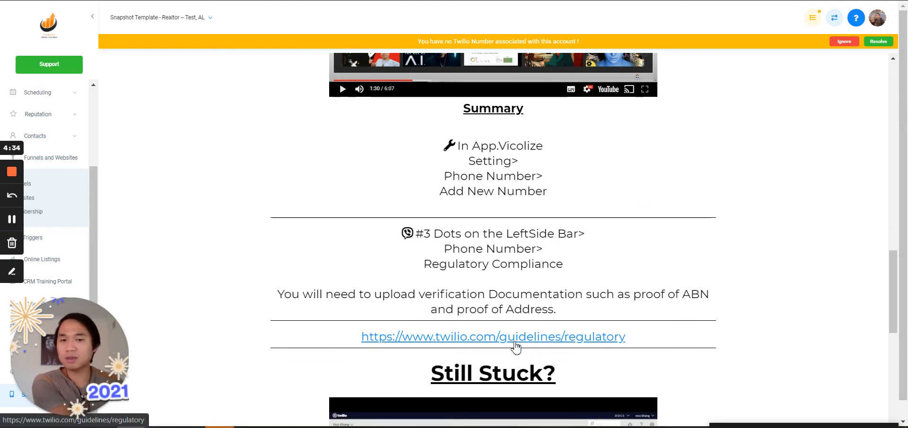
{"action": "mouse_move", "coordinate": [495, 364]}
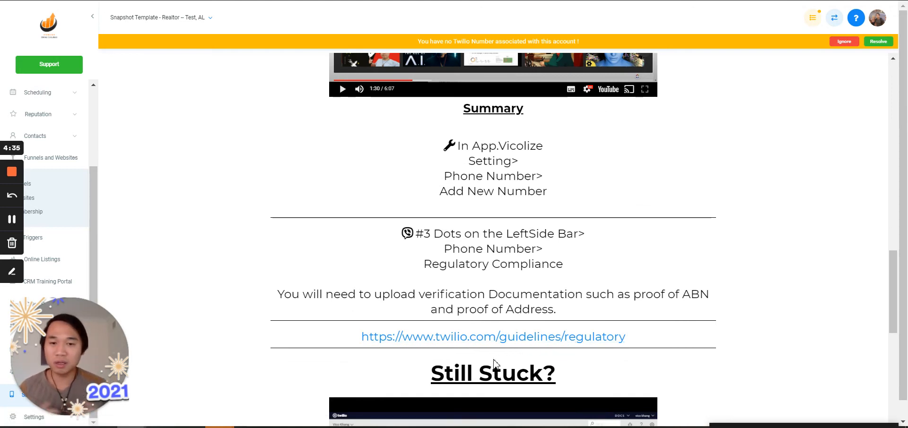
{"action": "scroll", "scroll_direction": "down", "scroll_amount": 3}
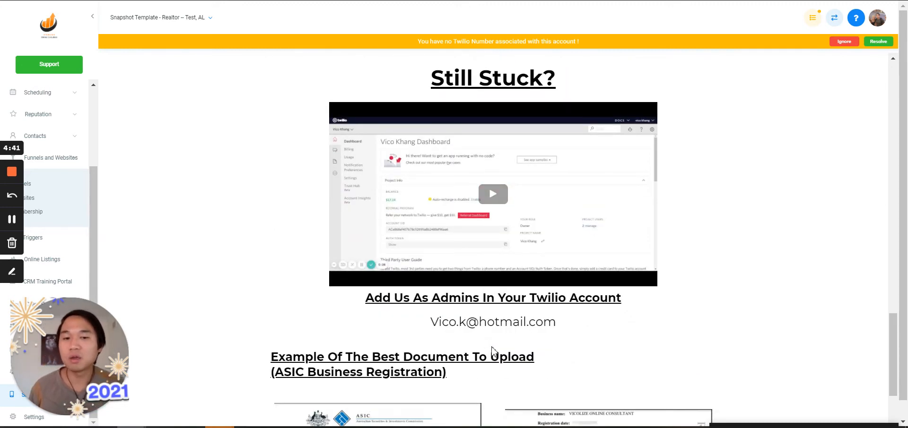
{"action": "double_click", "coordinate": [493, 322]}
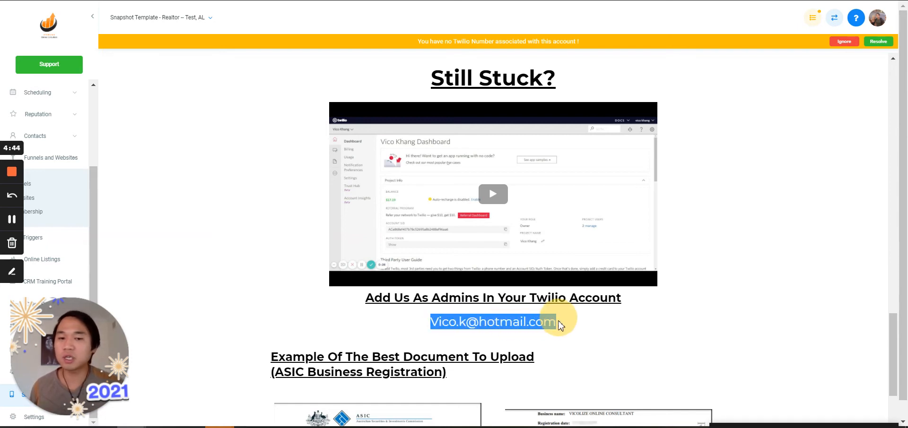
{"action": "scroll", "scroll_direction": "down", "scroll_amount": 3}
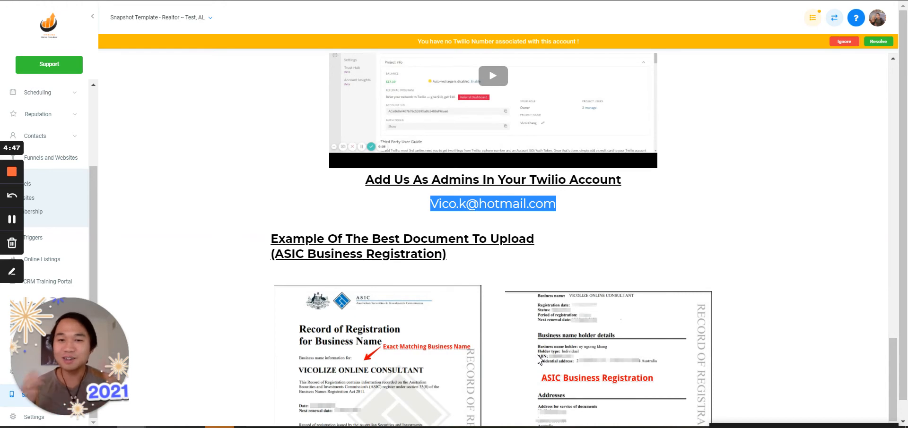
{"action": "scroll", "scroll_direction": "down", "scroll_amount": 3}
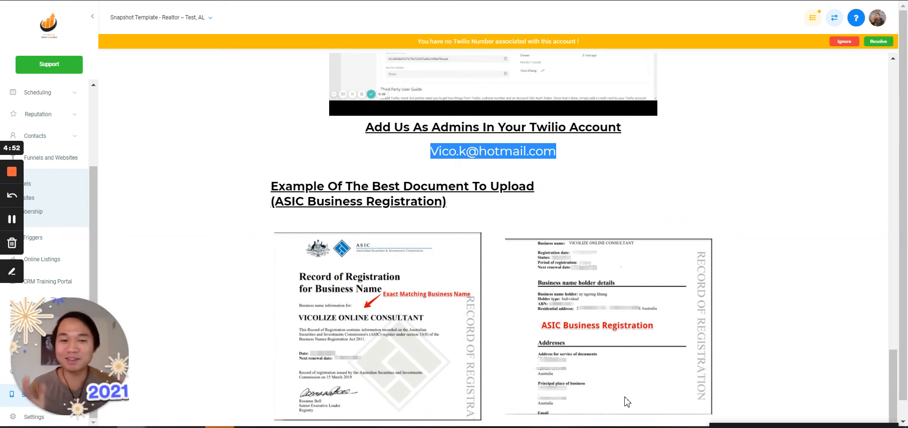
{"action": "mouse_move", "coordinate": [375, 333]}
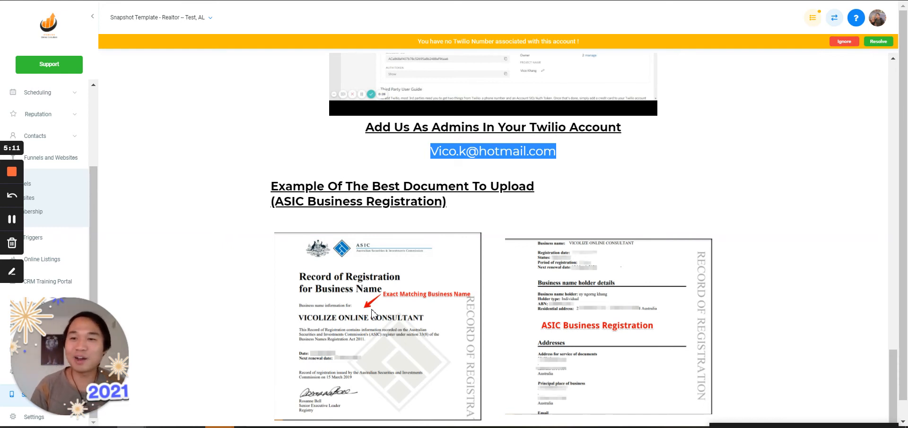
{"action": "scroll", "scroll_direction": "up", "scroll_amount": 3}
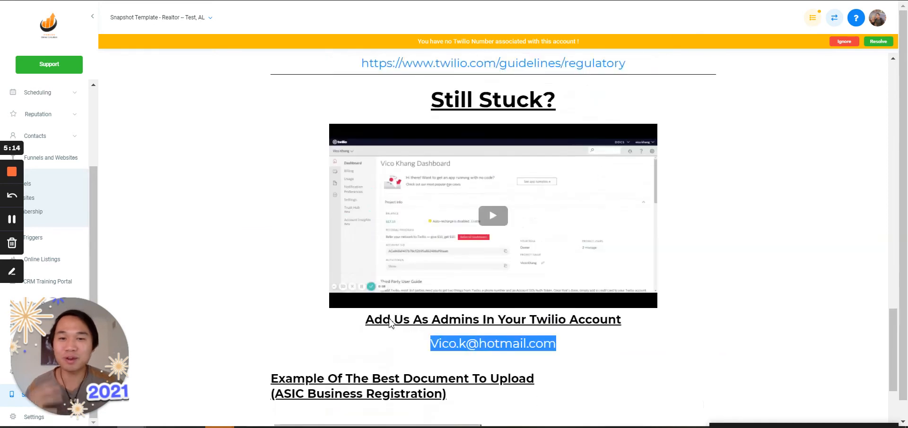
{"action": "scroll", "scroll_direction": "down", "scroll_amount": 3}
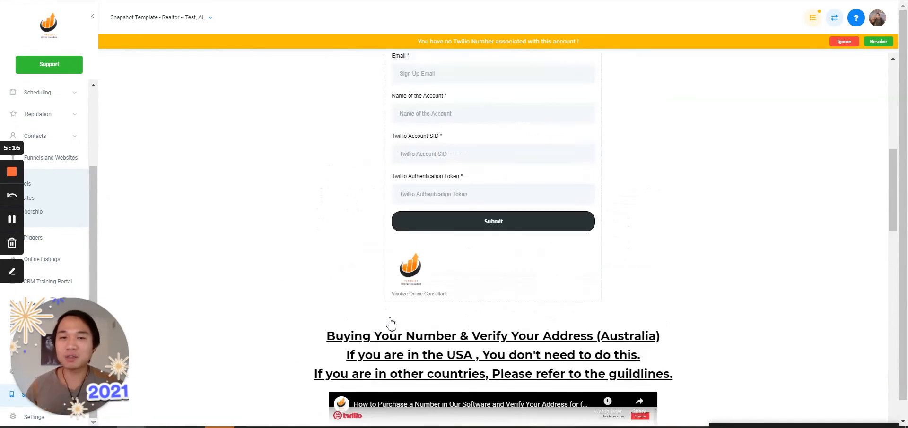
{"action": "scroll", "scroll_direction": "up", "scroll_amount": 3}
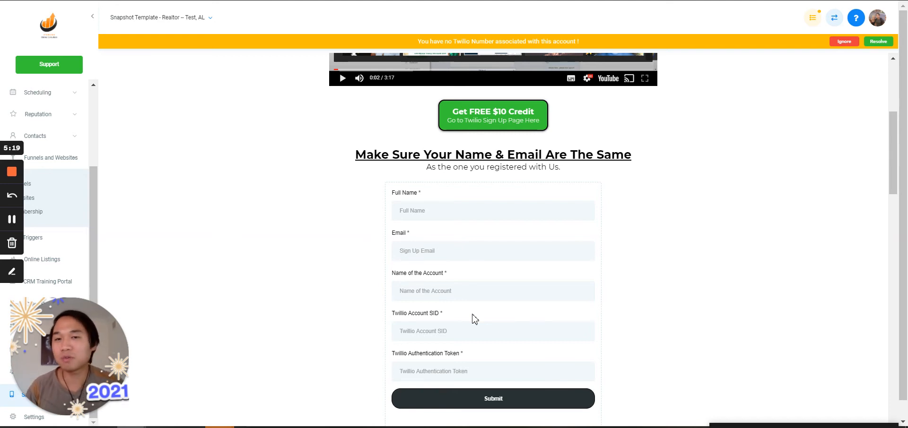
{"action": "scroll", "scroll_direction": "down", "scroll_amount": 3}
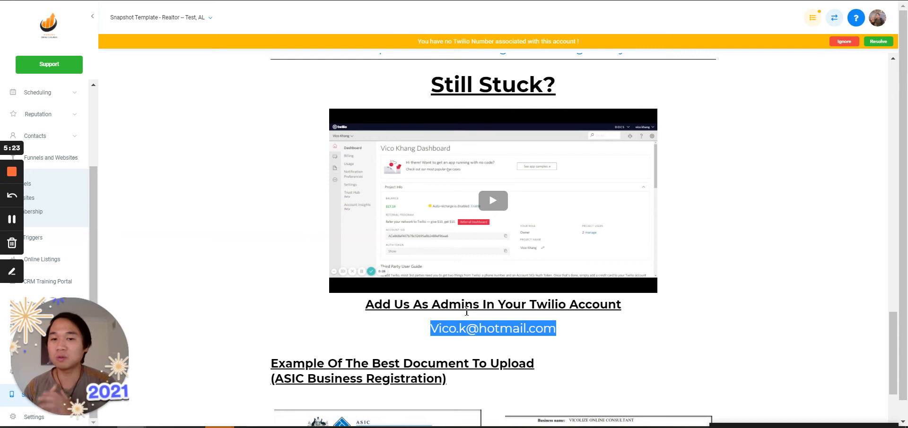
{"action": "scroll", "scroll_direction": "up", "scroll_amount": 3}
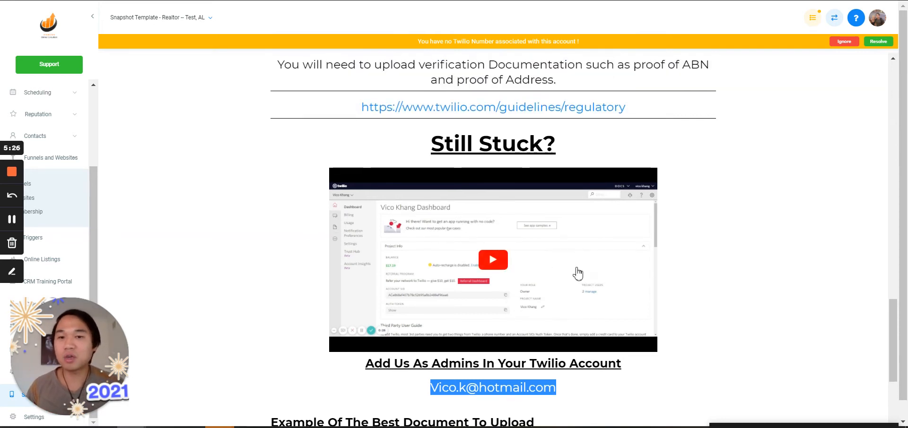
{"action": "mouse_move", "coordinate": [483, 271]}
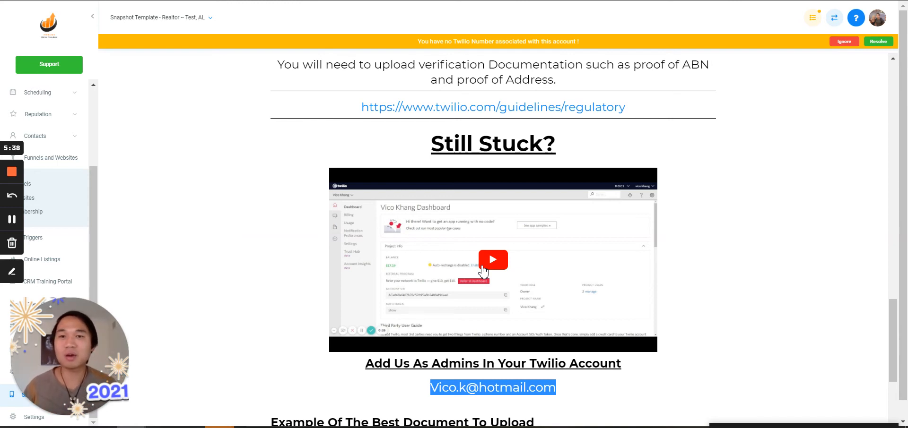
{"action": "mouse_move", "coordinate": [260, 47]}
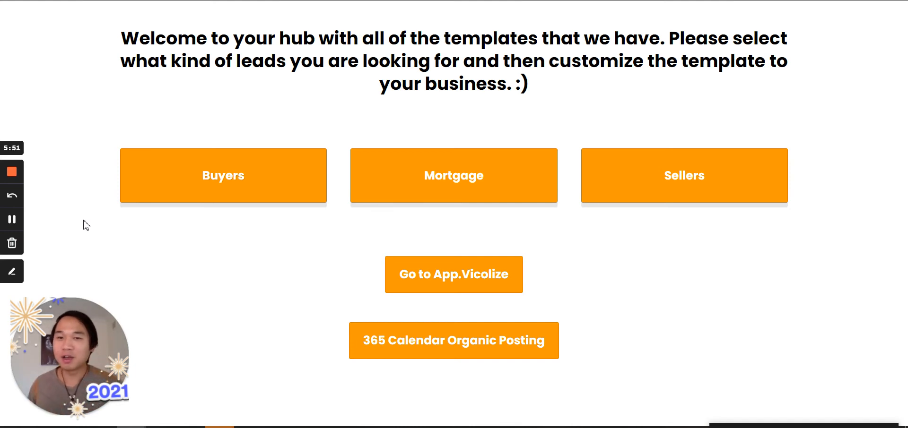
{"action": "mouse_move", "coordinate": [138, 224]}
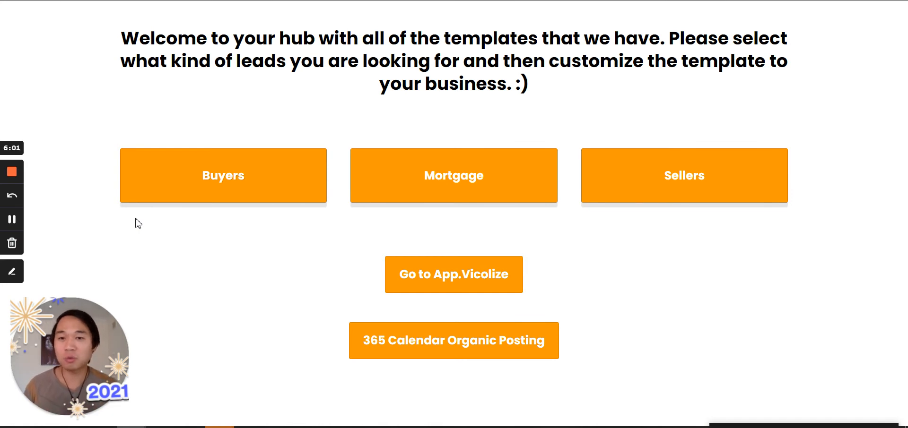
{"action": "mouse_move", "coordinate": [188, 180]}
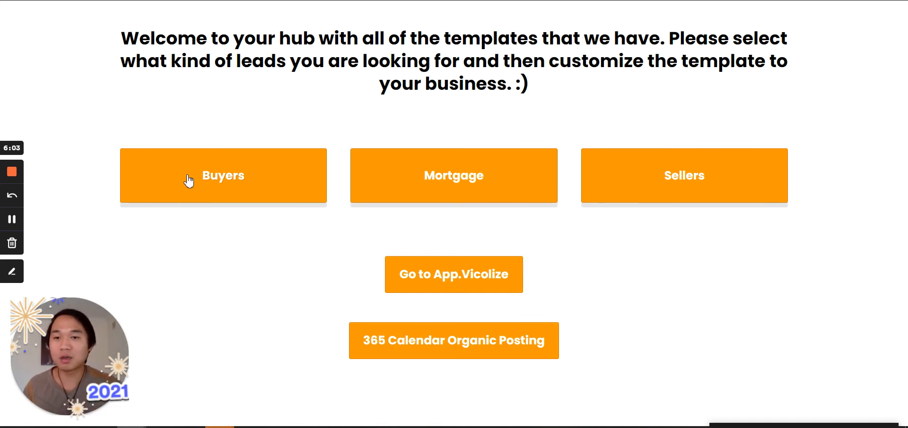
{"action": "mouse_move", "coordinate": [248, 208]}
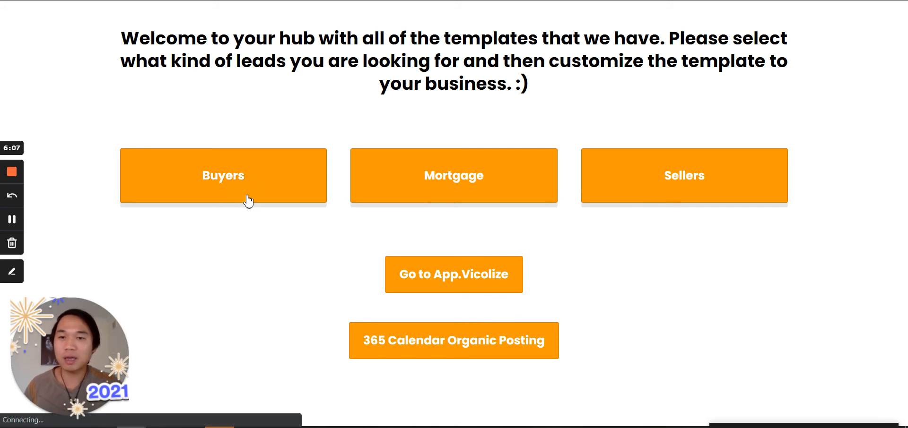
{"action": "mouse_move", "coordinate": [252, 272]}
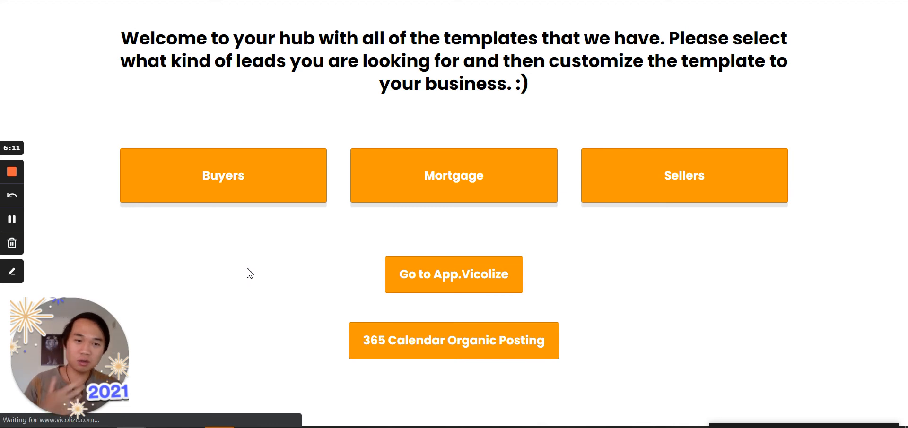
Step: Open the Buyer Ads page and scroll through its listing and home-list ad templates
{"action": "left_click", "coordinate": [223, 176]}
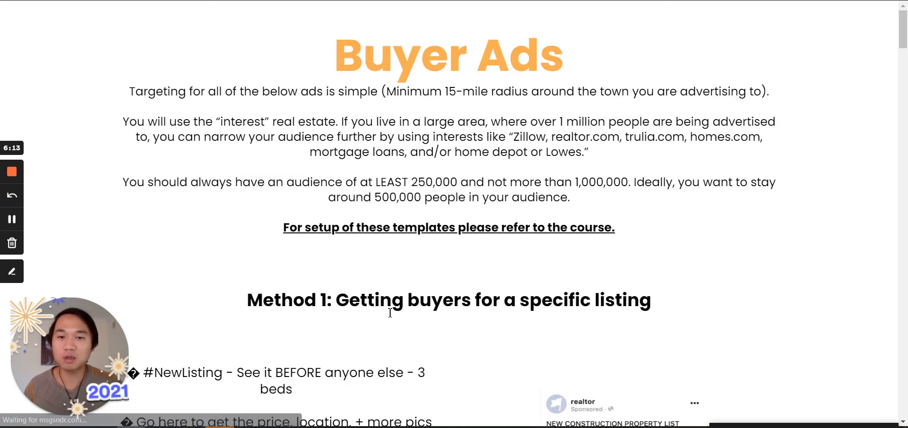
{"action": "scroll", "scroll_direction": "down", "scroll_amount": 3}
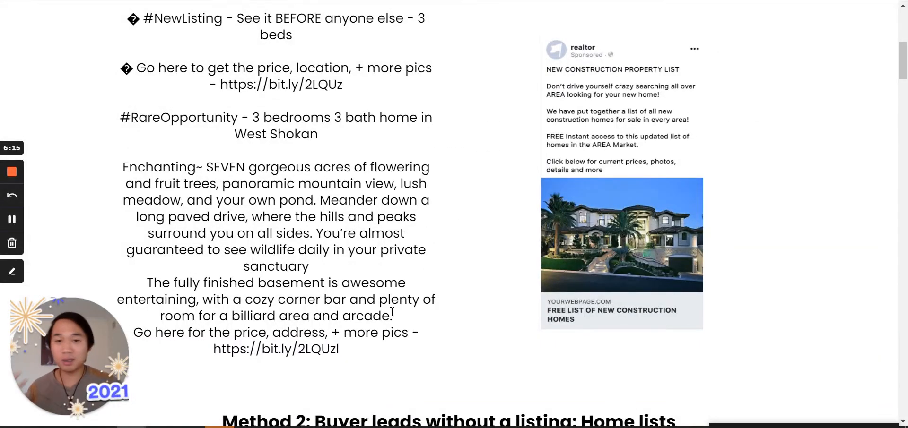
{"action": "scroll", "scroll_direction": "down", "scroll_amount": 3}
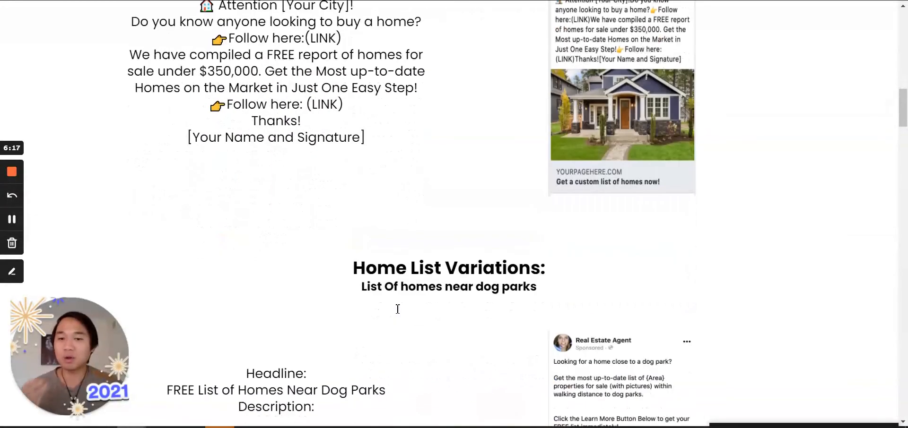
{"action": "scroll", "scroll_direction": "down", "scroll_amount": 3}
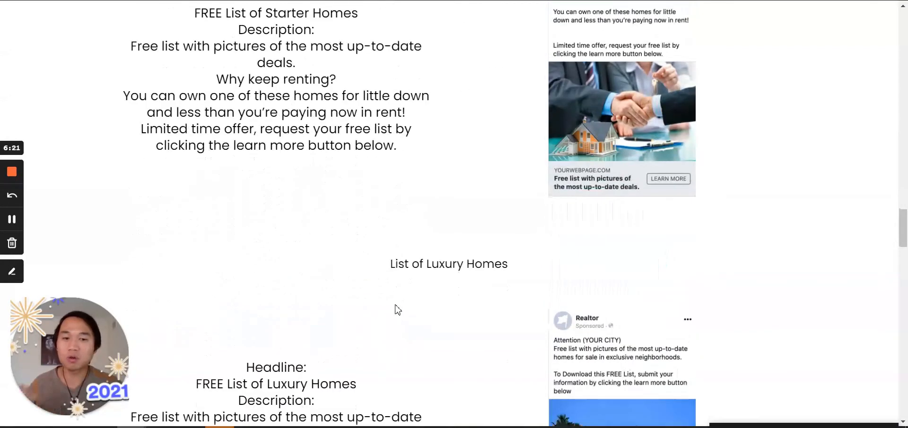
{"action": "scroll", "scroll_direction": "down", "scroll_amount": 3}
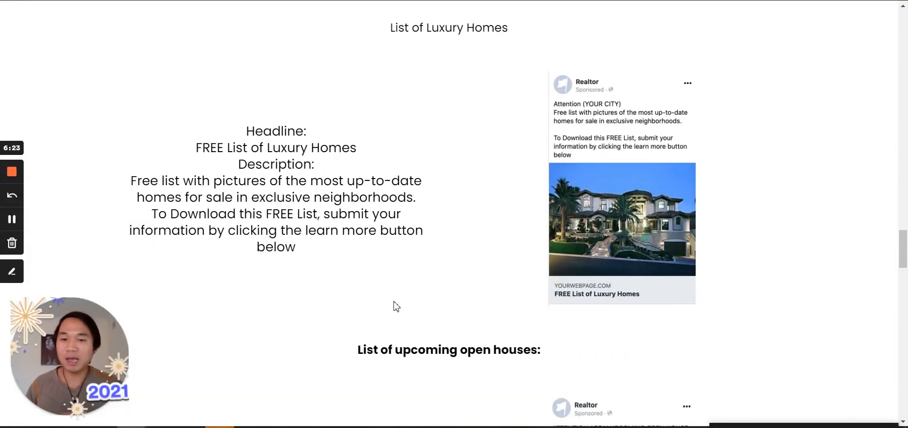
{"action": "scroll", "scroll_direction": "down", "scroll_amount": 3}
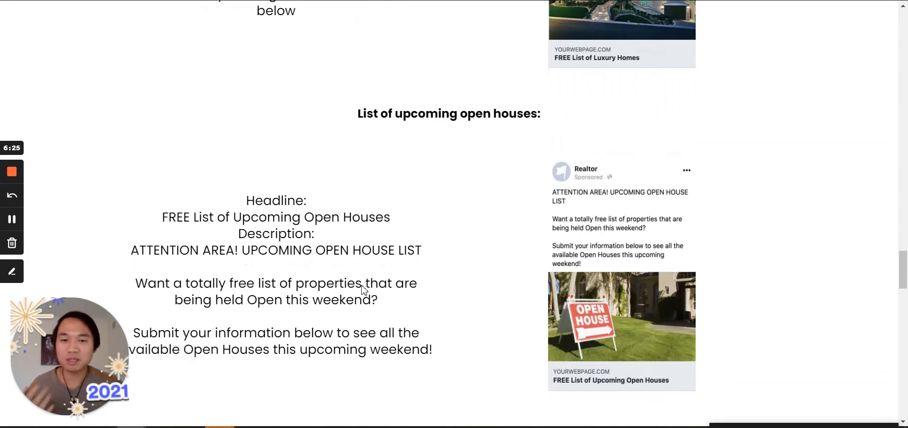
{"action": "scroll", "scroll_direction": "down", "scroll_amount": 3}
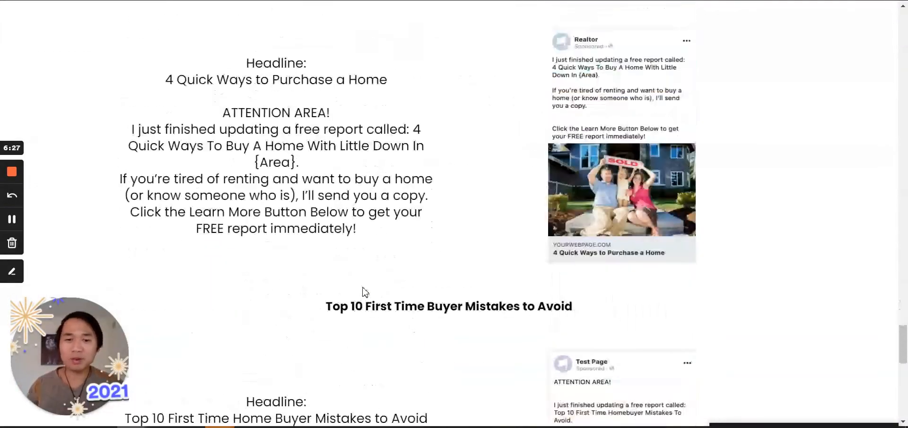
{"action": "scroll", "scroll_direction": "down", "scroll_amount": 3}
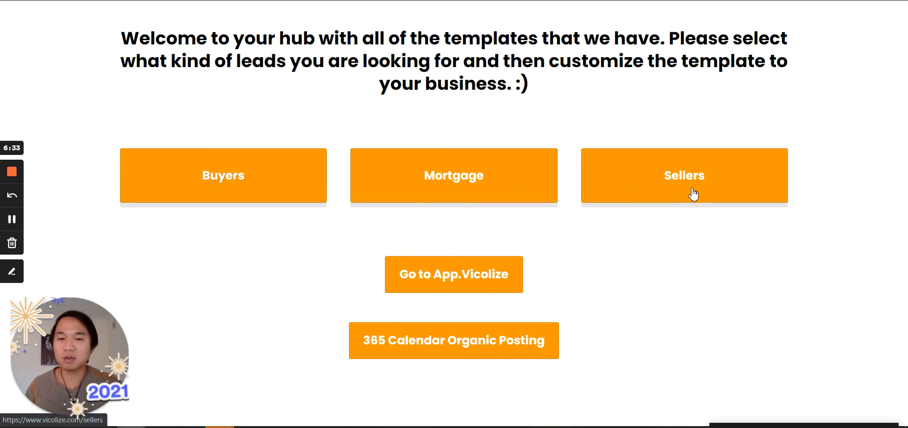
{"action": "mouse_move", "coordinate": [375, 289]}
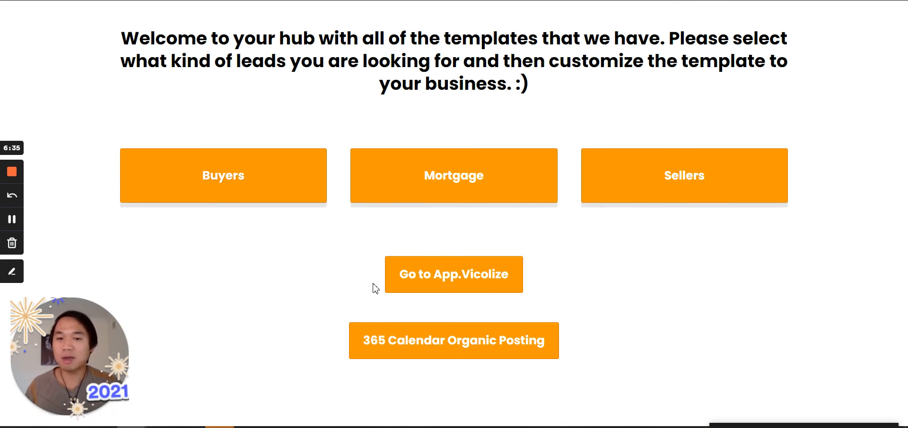
{"action": "mouse_move", "coordinate": [453, 275]}
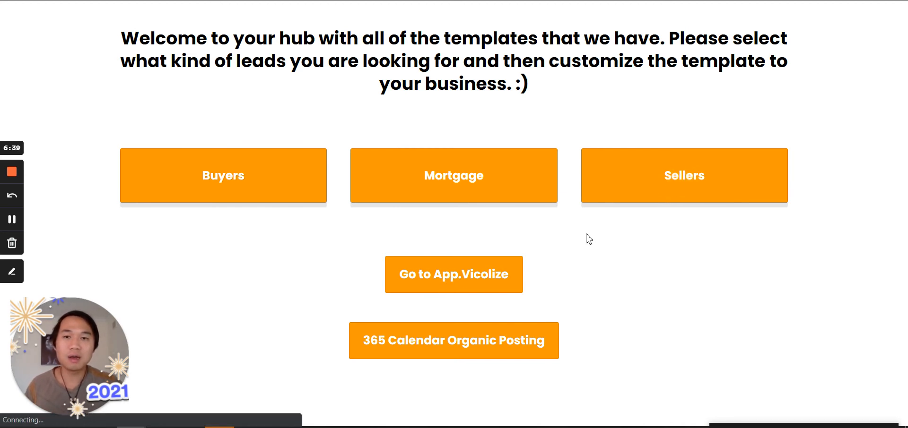
{"action": "mouse_move", "coordinate": [595, 235]}
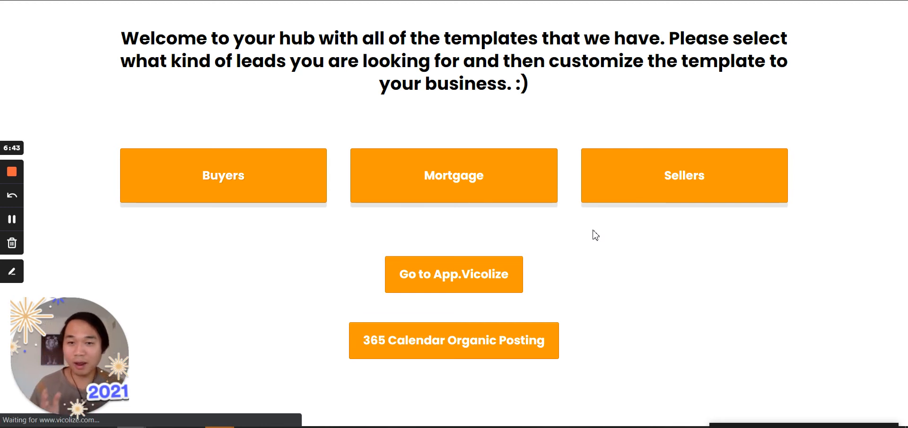
Step: Open the Seller Ads page and scroll through the report-download and motivated-seller templates
{"action": "left_click", "coordinate": [683, 176]}
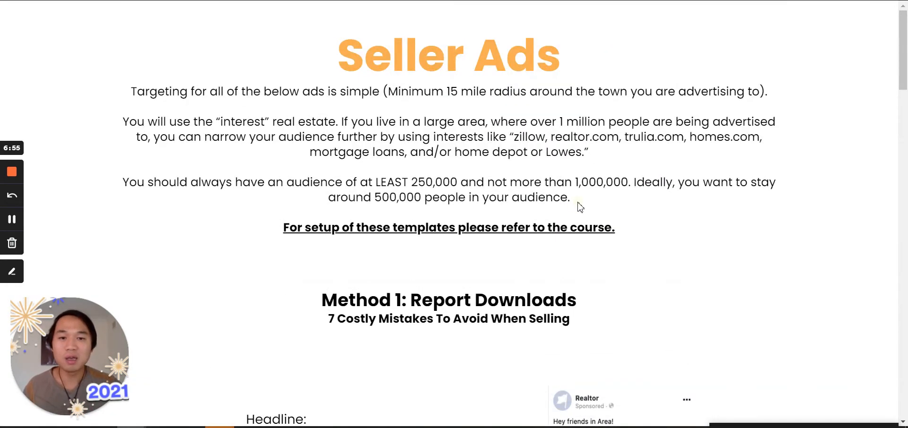
{"action": "scroll", "scroll_direction": "down", "scroll_amount": 3}
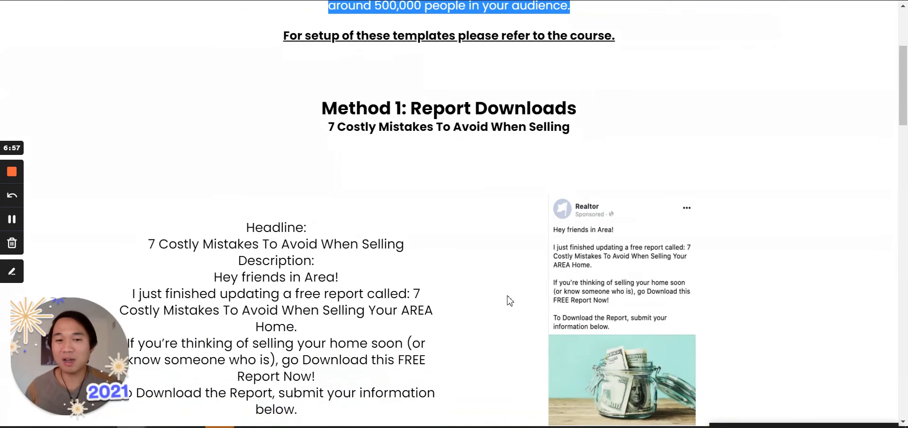
{"action": "scroll", "scroll_direction": "down", "scroll_amount": 3}
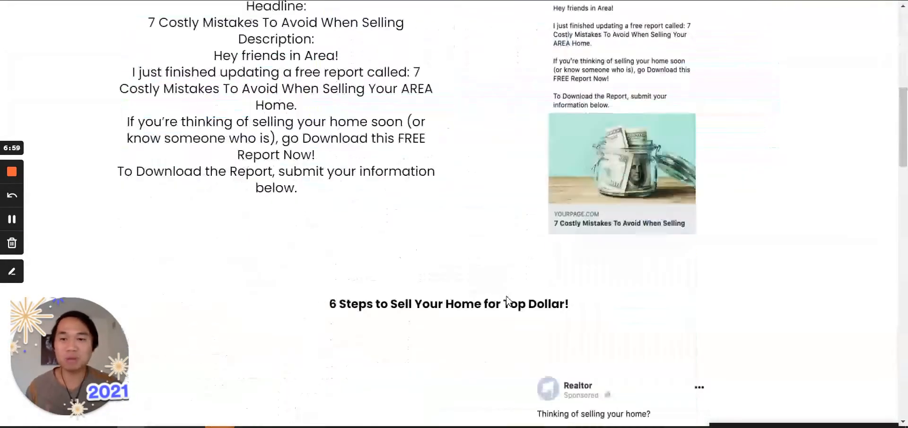
{"action": "scroll", "scroll_direction": "down", "scroll_amount": 3}
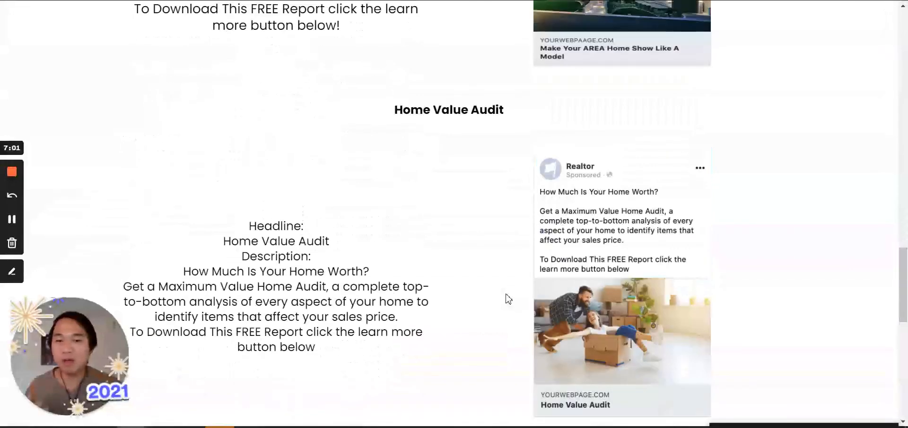
{"action": "scroll", "scroll_direction": "down", "scroll_amount": 3}
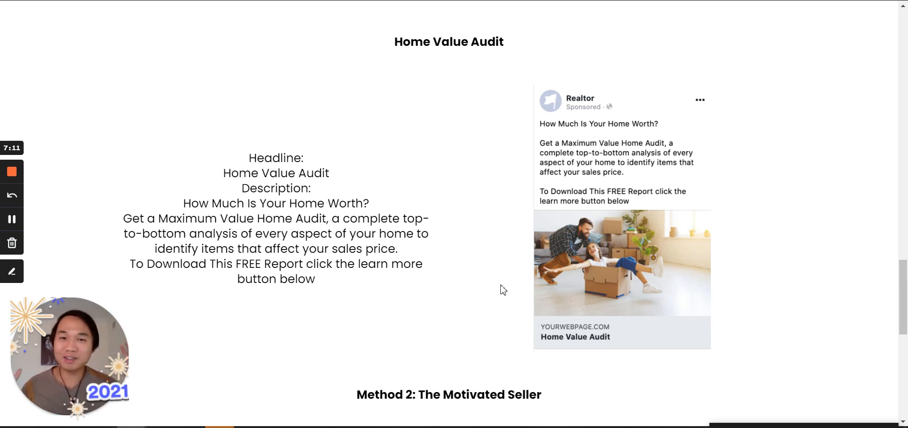
{"action": "scroll", "scroll_direction": "down", "scroll_amount": 3}
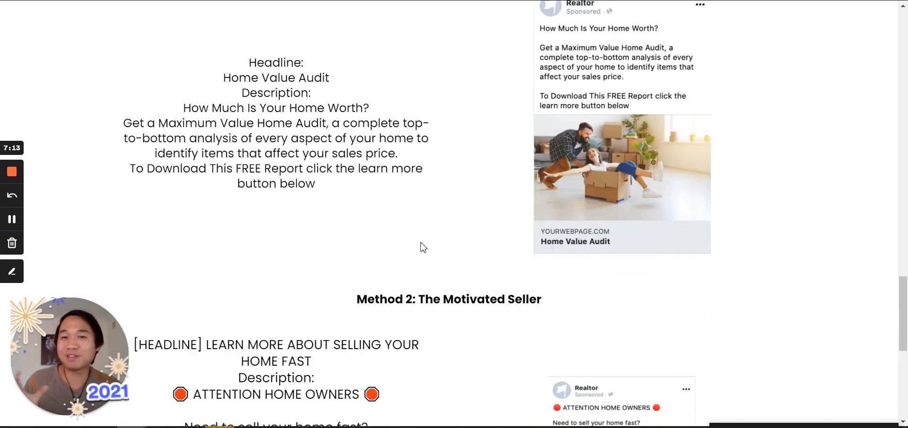
{"action": "scroll", "scroll_direction": "up", "scroll_amount": 3}
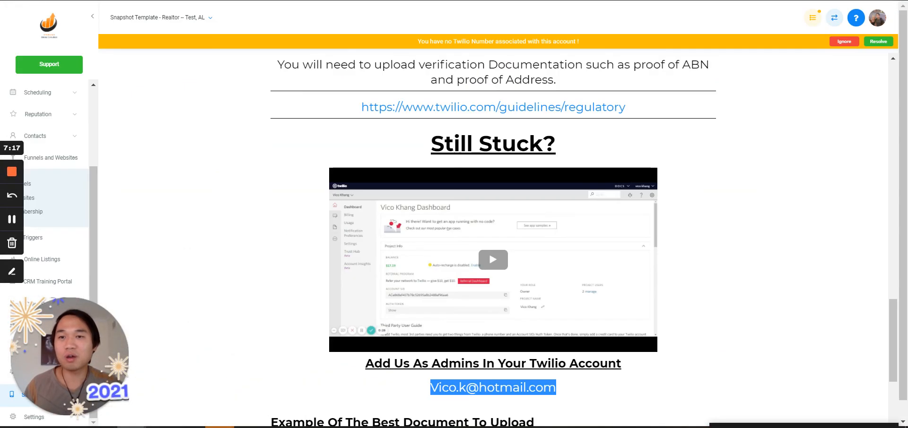
{"action": "mouse_move", "coordinate": [402, 213]}
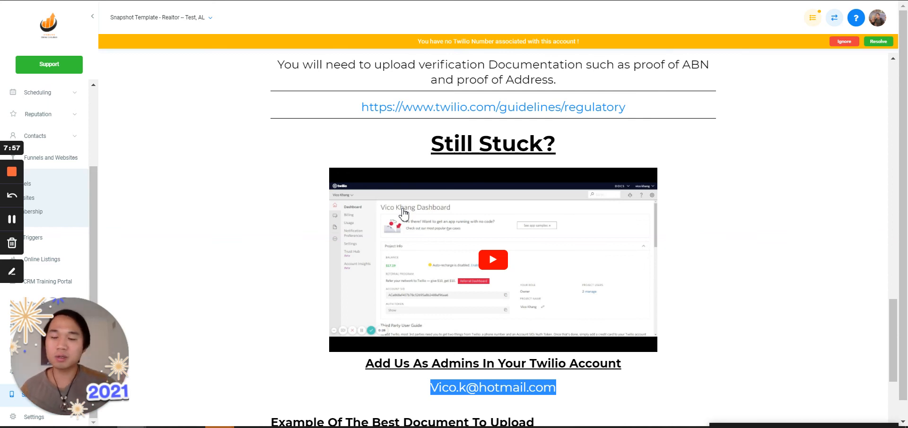
{"action": "mouse_move", "coordinate": [345, 238]}
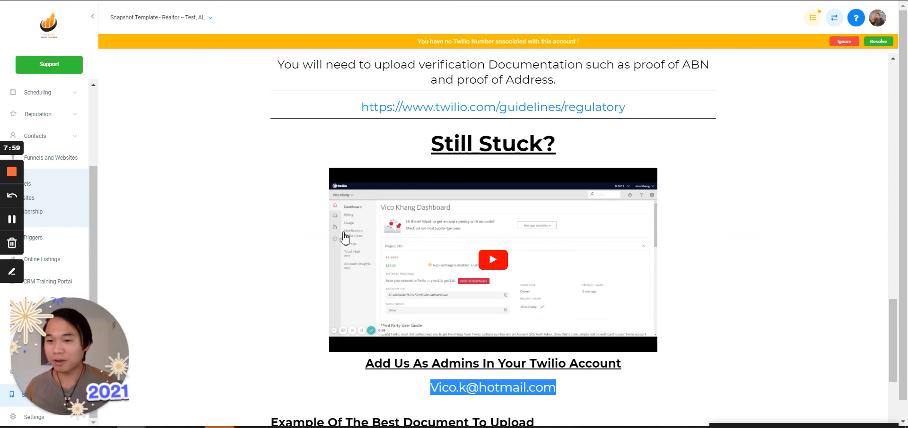